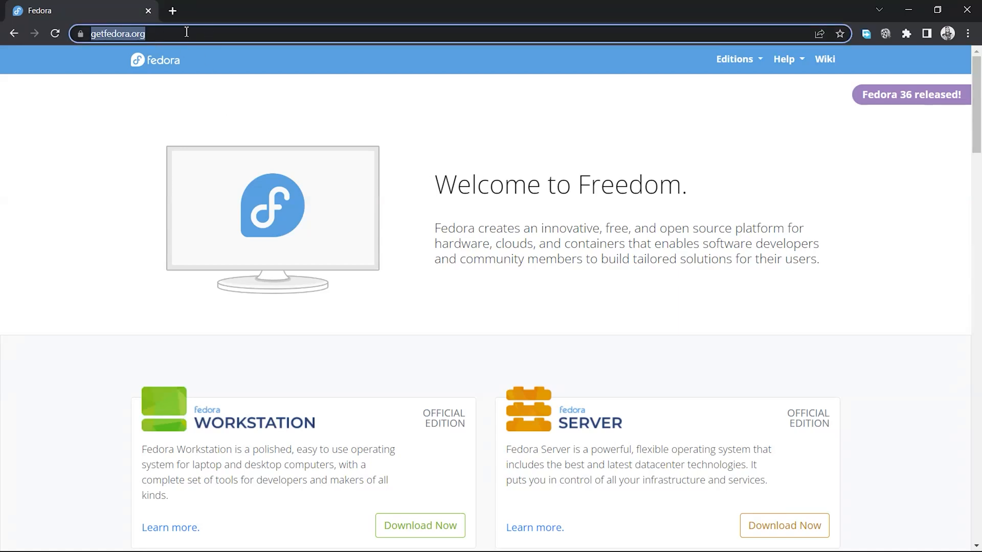
# Scroll to Fedora Workstation and start downloading the Fedora 36 x86_64 Live ISO.
pyautogui.scroll(-3)
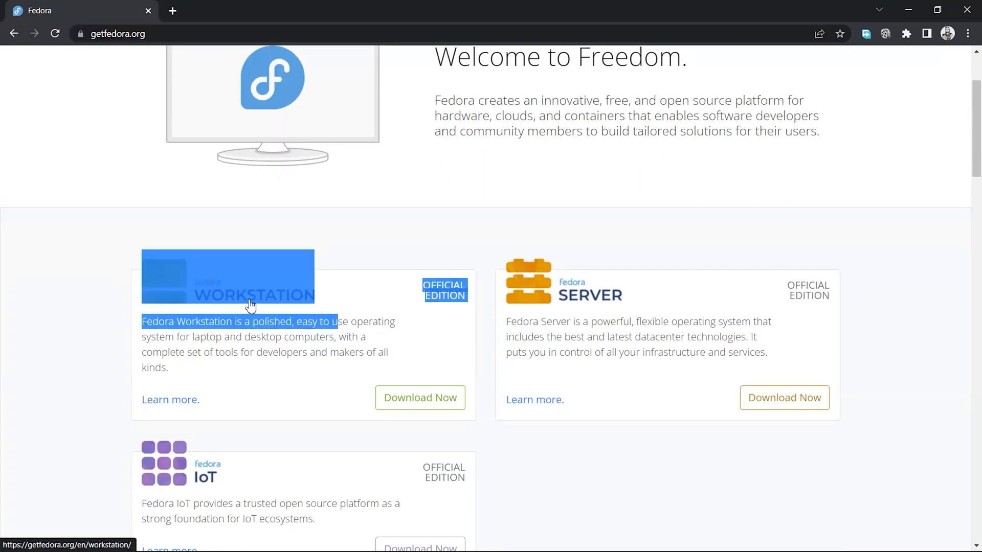
pyautogui.scroll(-3)
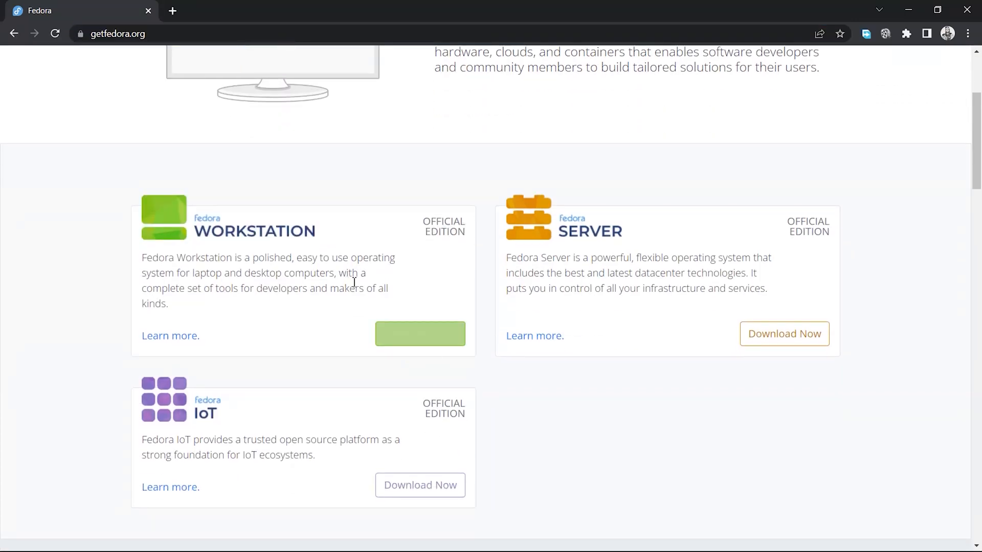
pyautogui.click(420, 333)
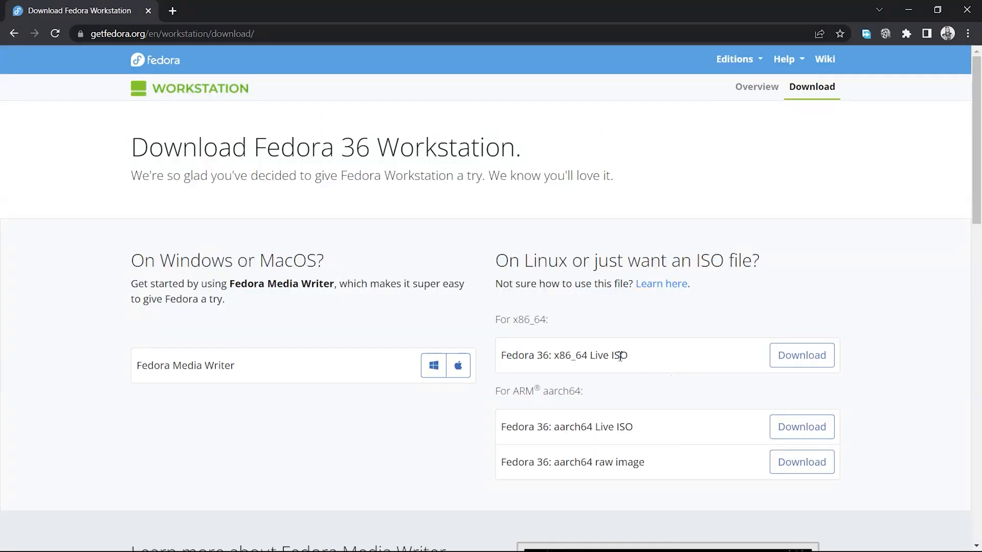
pyautogui.moveTo(683, 337)
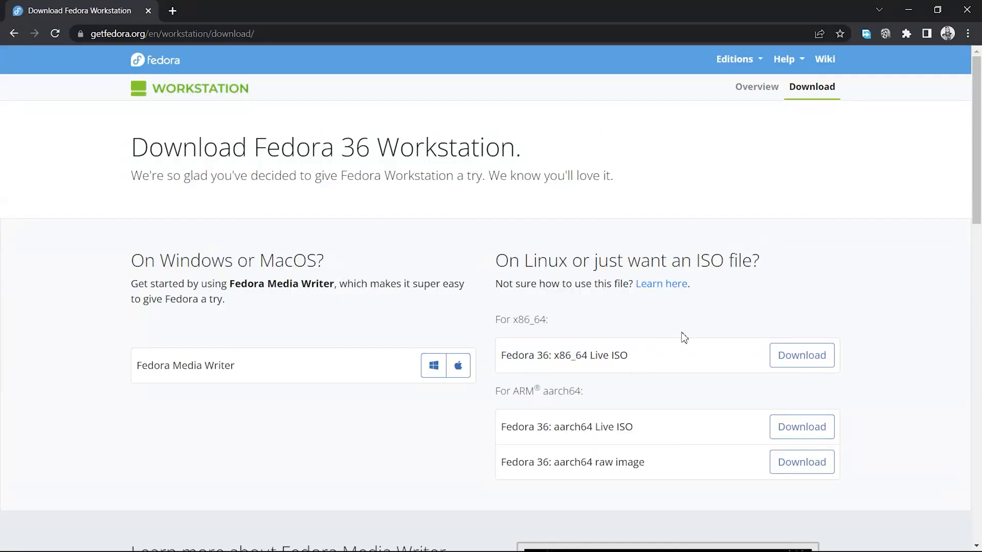
pyautogui.click(801, 355)
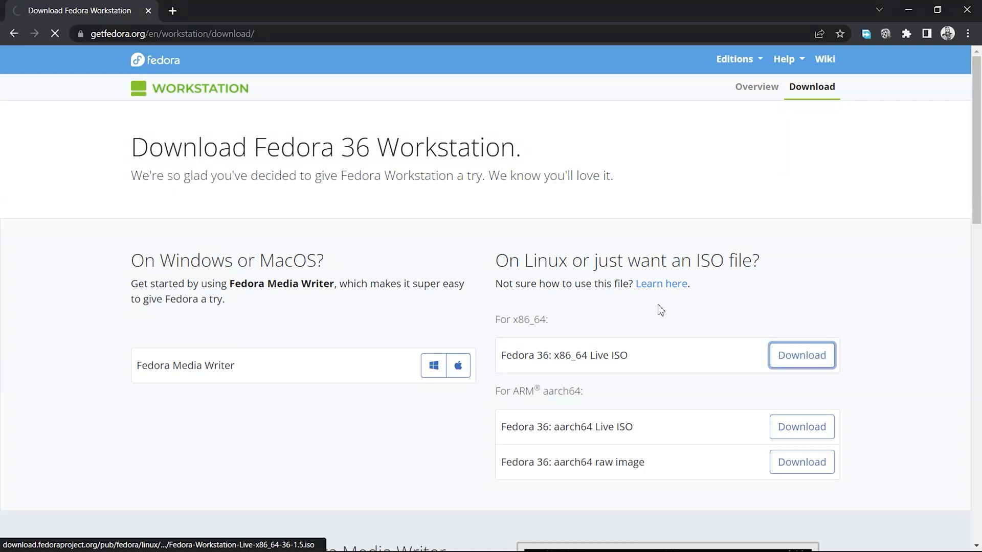
pyautogui.click(186, 10)
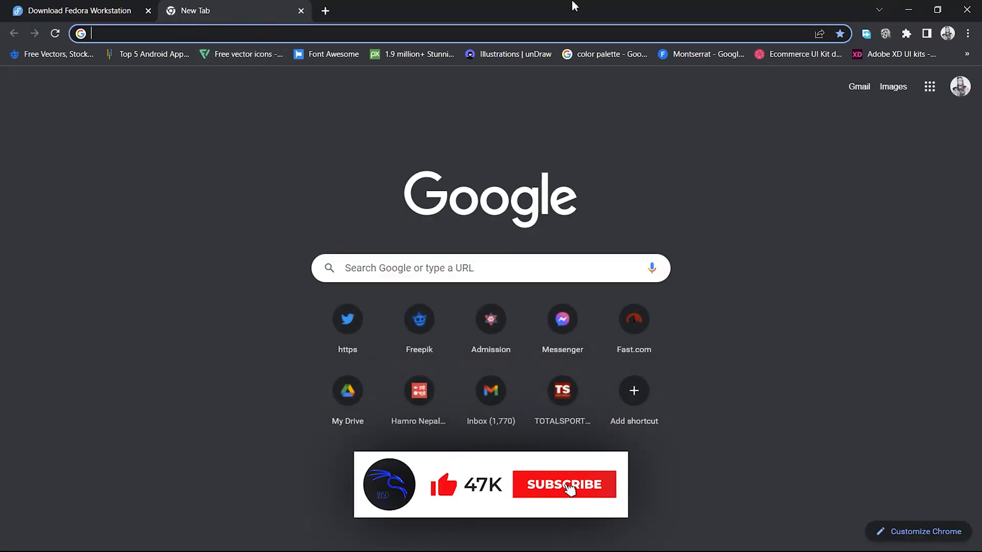
# Search for VirtualBox and download the 6.1 installer for Windows hosts from virtualbox.org.
pyautogui.write('virtualbox.org')
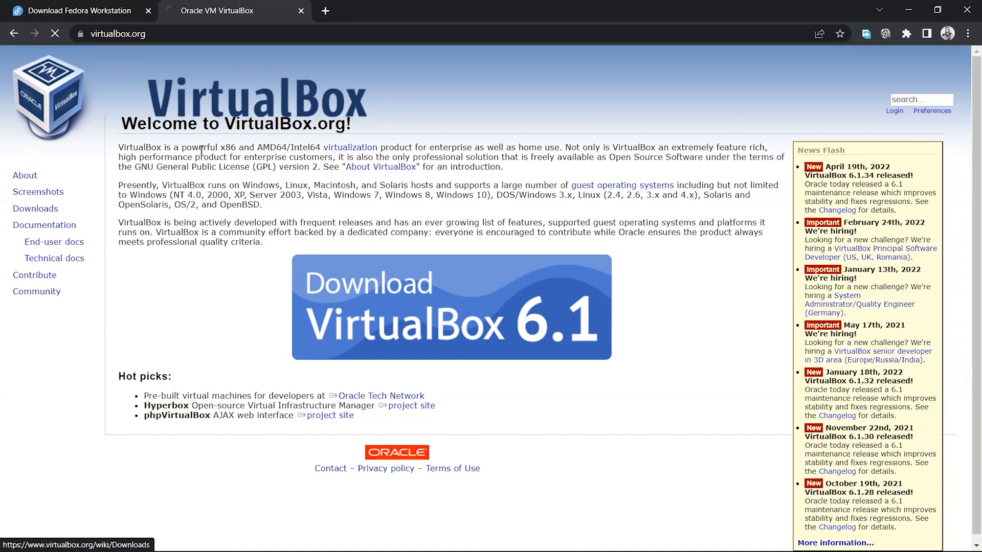
pyautogui.click(450, 311)
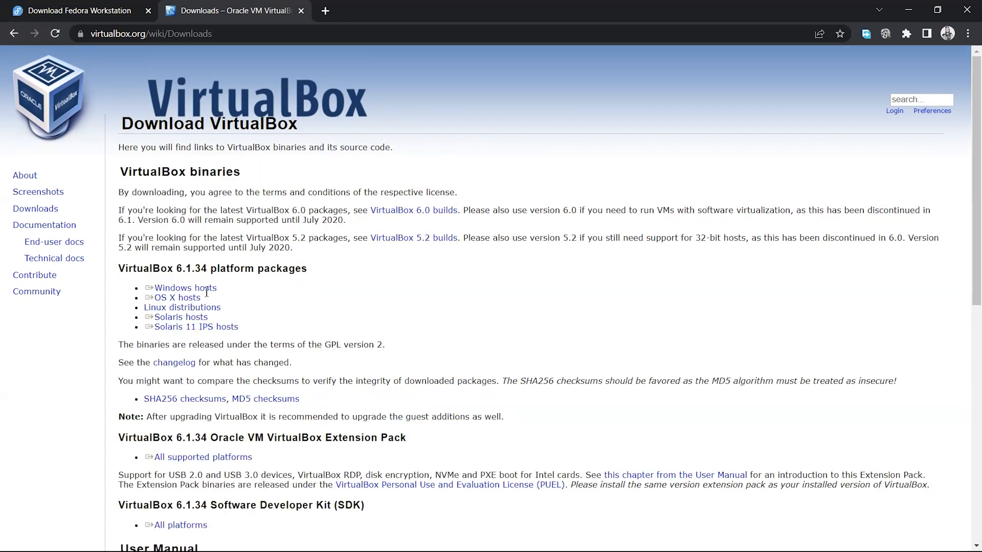
pyautogui.click(185, 288)
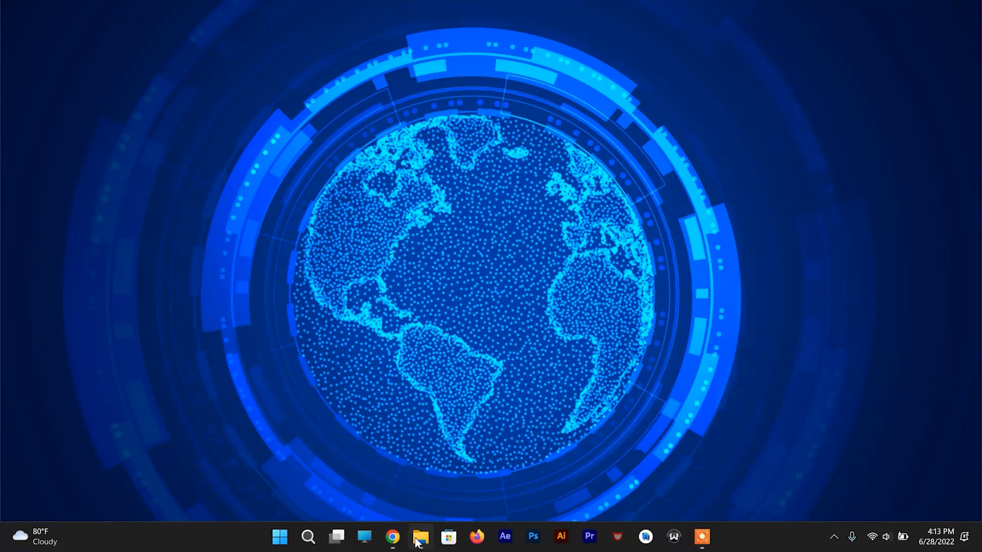
# Run the VirtualBox 6.1.34 installer to completion, accepting default features and the network reset warning.
pyautogui.click(423, 537)
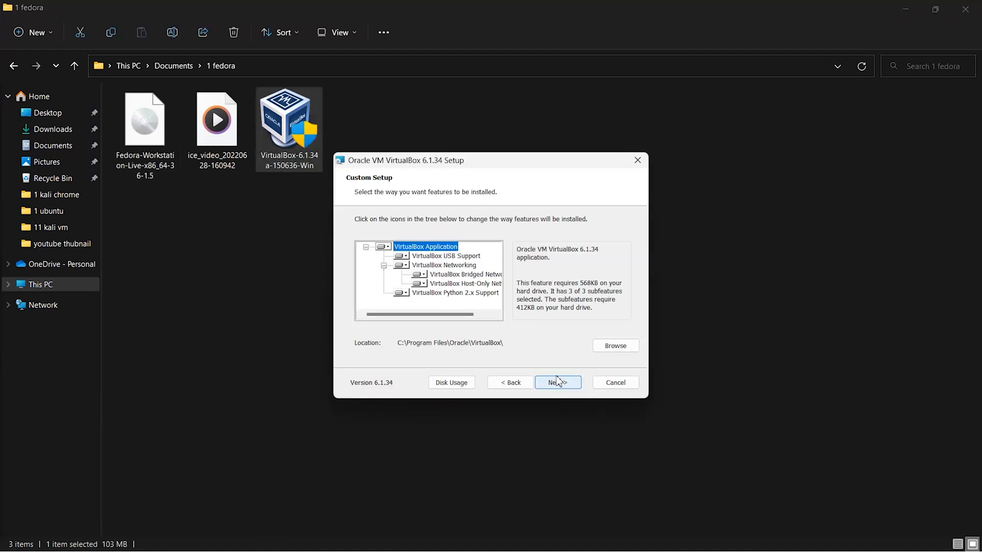
pyautogui.click(557, 383)
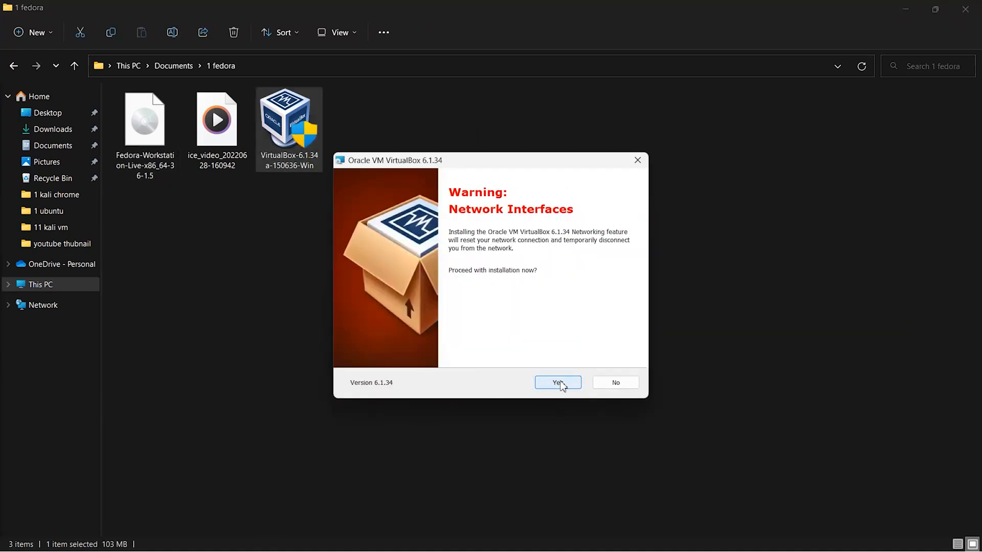
pyautogui.click(557, 383)
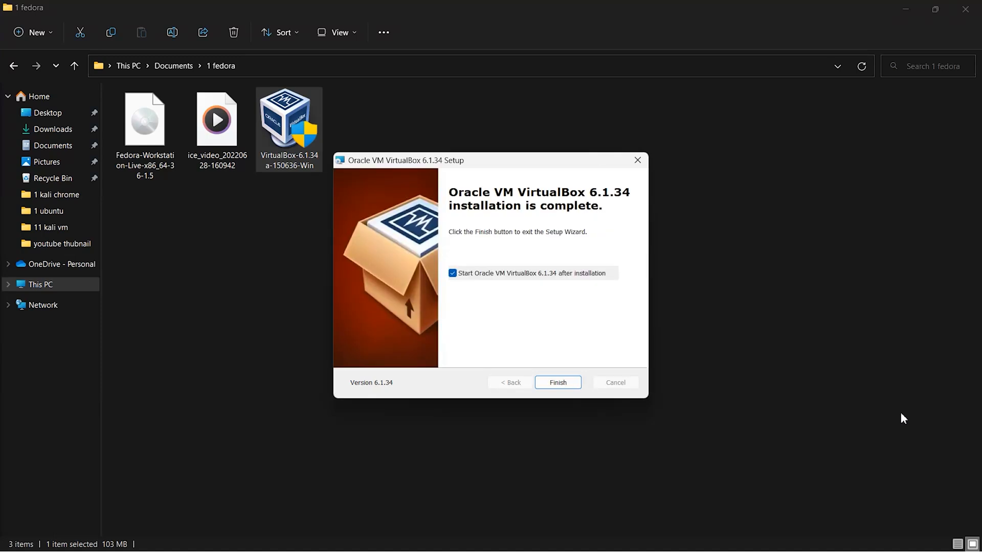
pyautogui.click(558, 383)
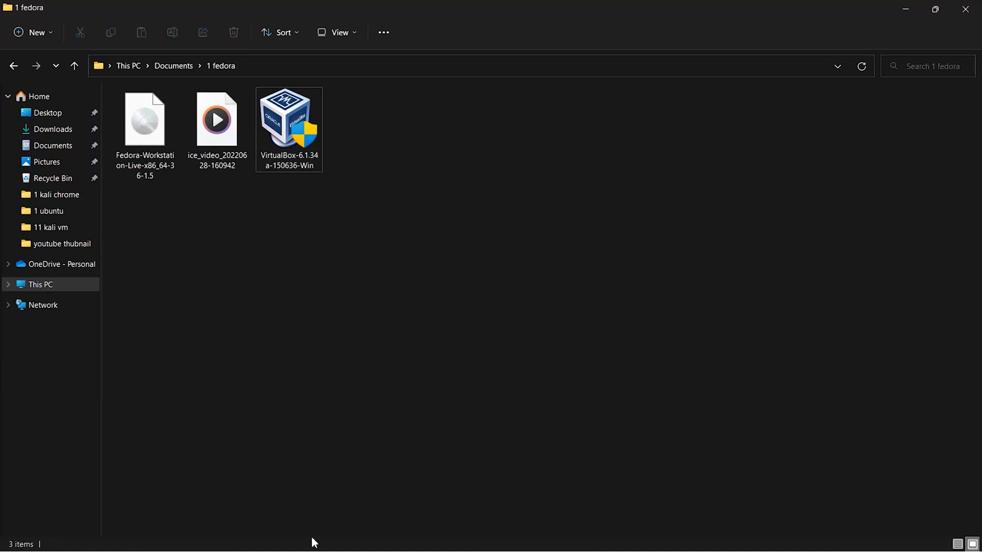
pyautogui.click(278, 537)
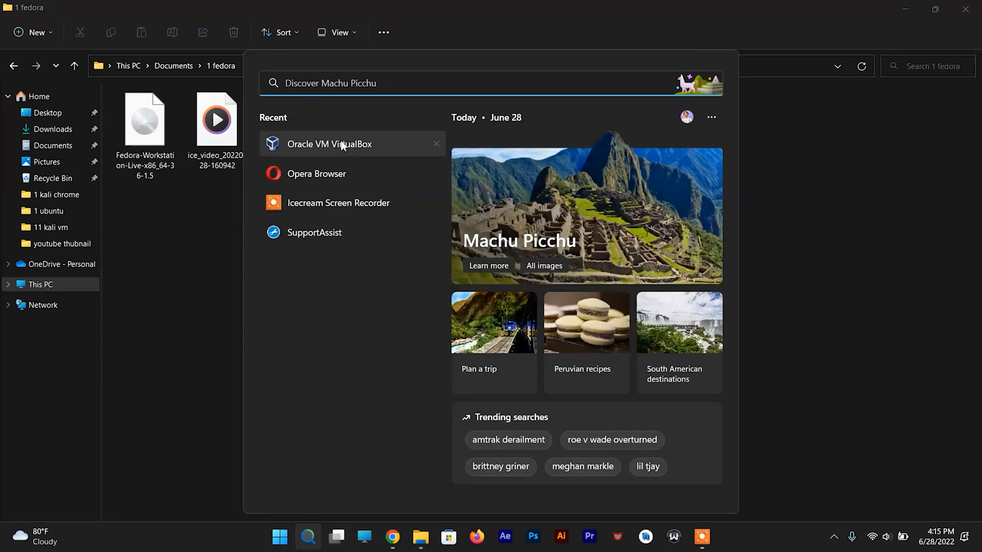
# Launch VirtualBox and start a new VM named 'Fedora', type Linux, version Fedora (64-bit).
pyautogui.click(329, 144)
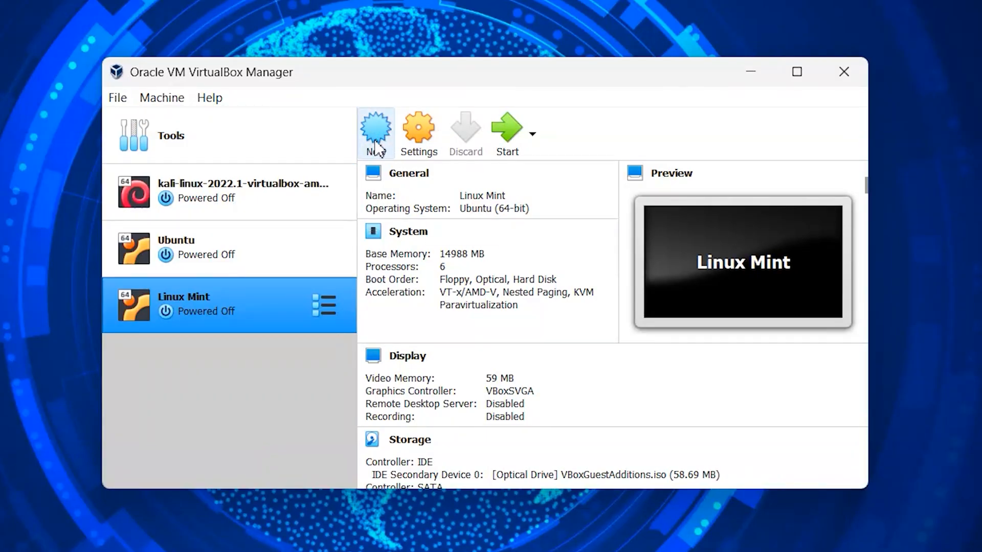
pyautogui.click(376, 130)
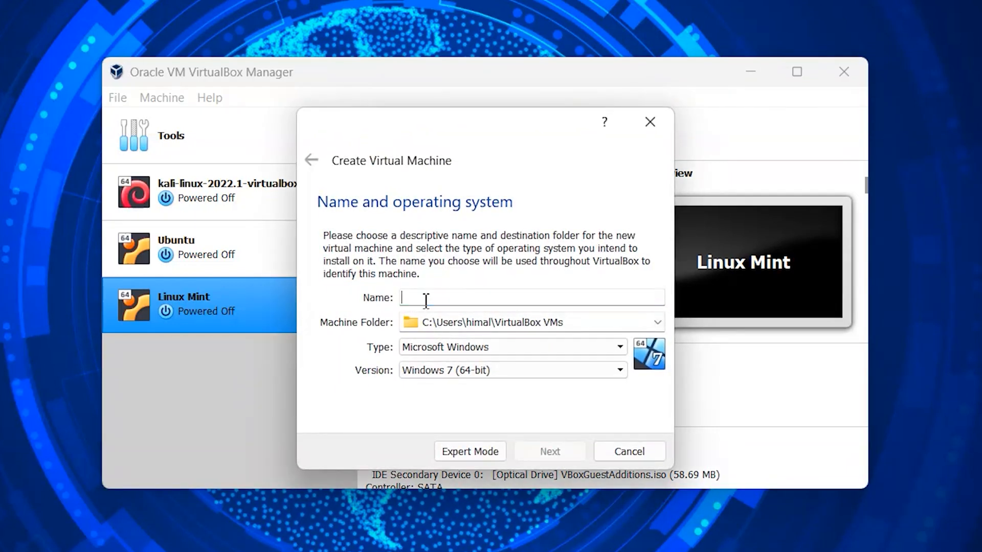
pyautogui.write('Fed')
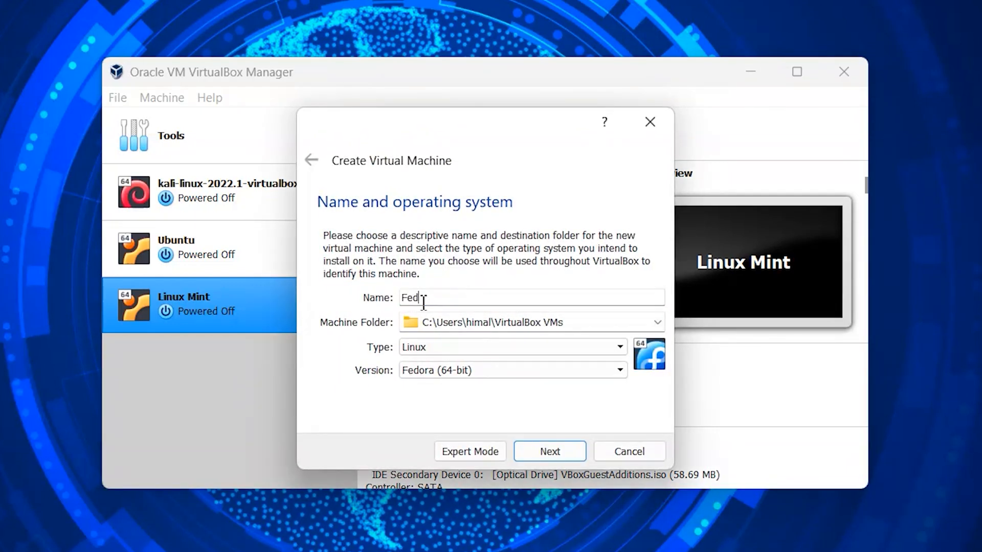
pyautogui.write('ora')
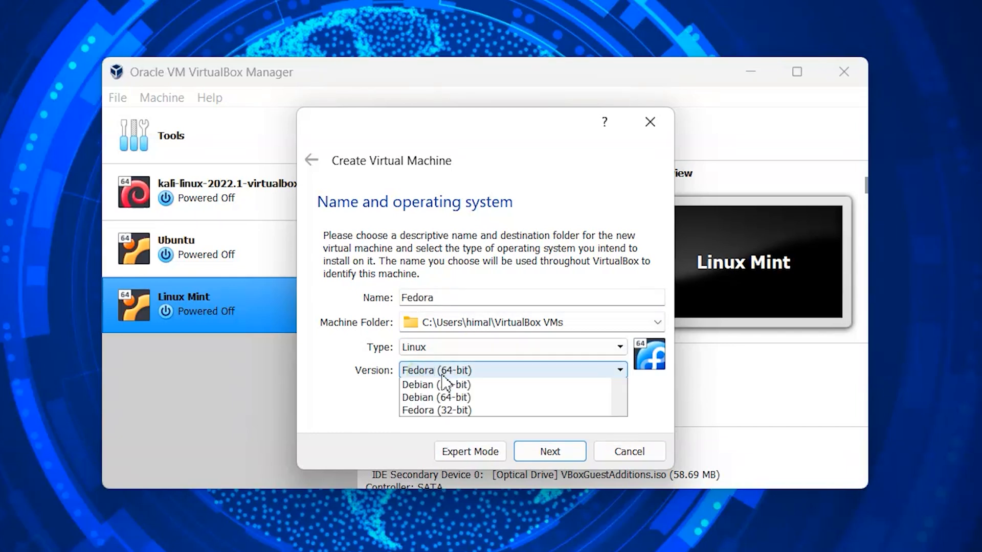
pyautogui.click(433, 370)
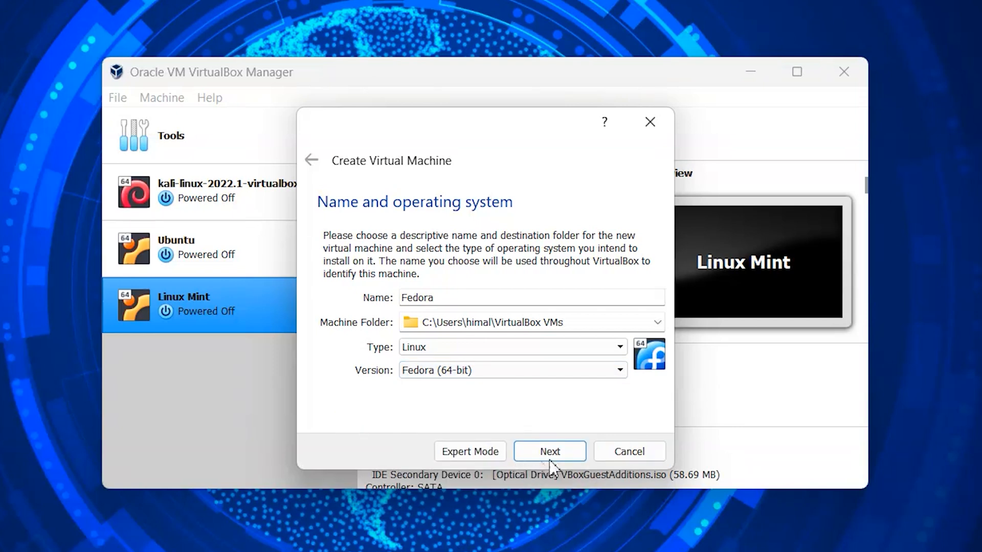
pyautogui.click(549, 450)
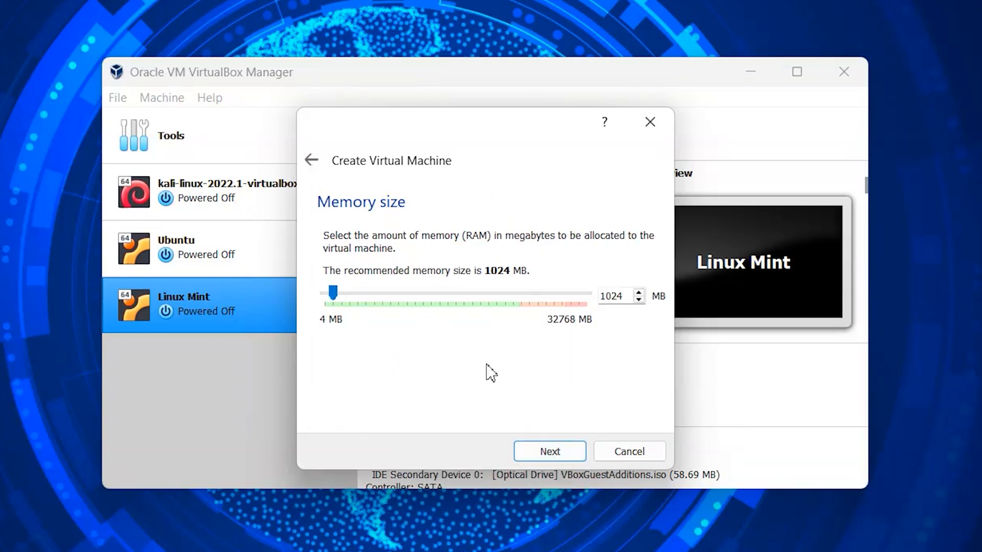
pyautogui.moveTo(430, 390)
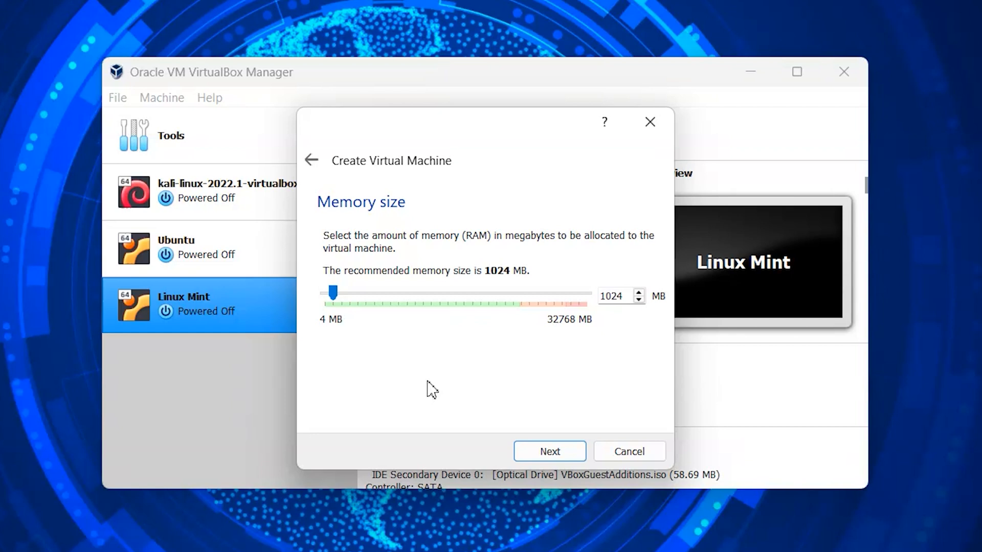
pyautogui.moveTo(344, 300)
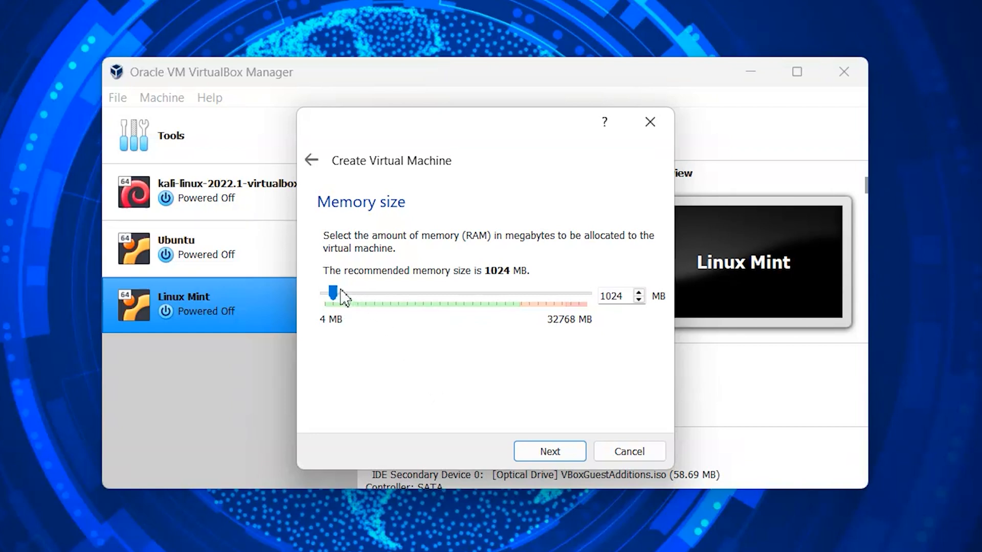
# Raise the Fedora VM's memory from 1024 MB to 4096 MB.
pyautogui.moveTo(332, 293); pyautogui.dragTo(360, 293)
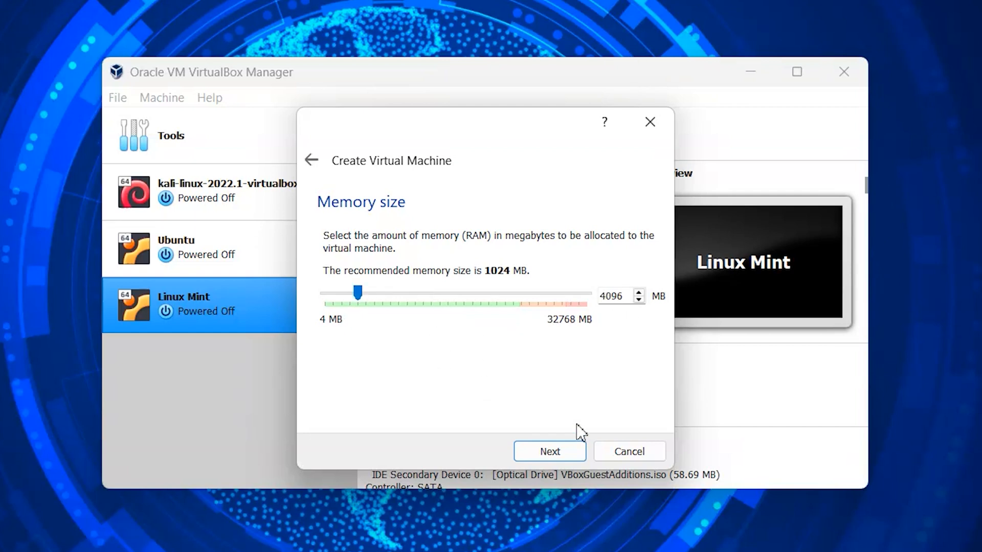
pyautogui.click(612, 296)
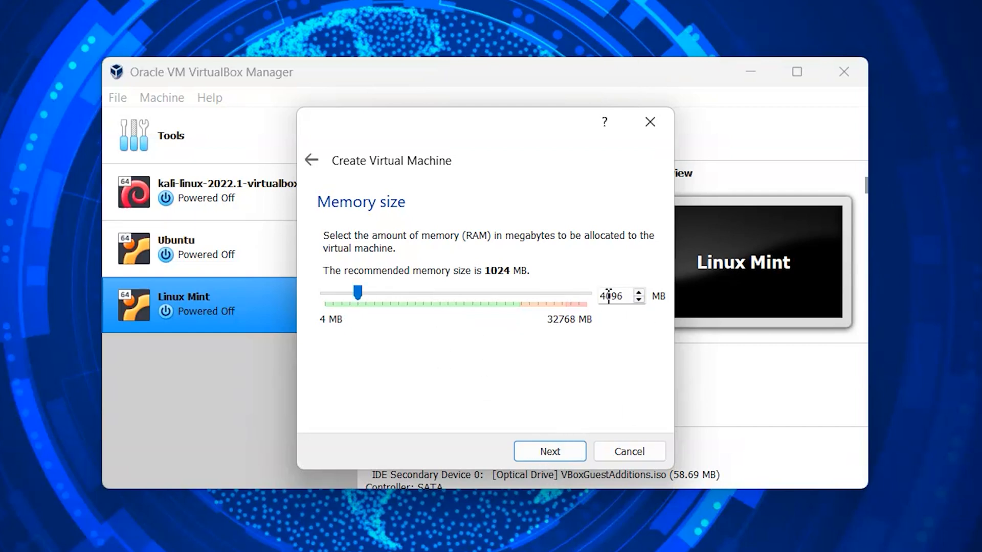
pyautogui.click(549, 451)
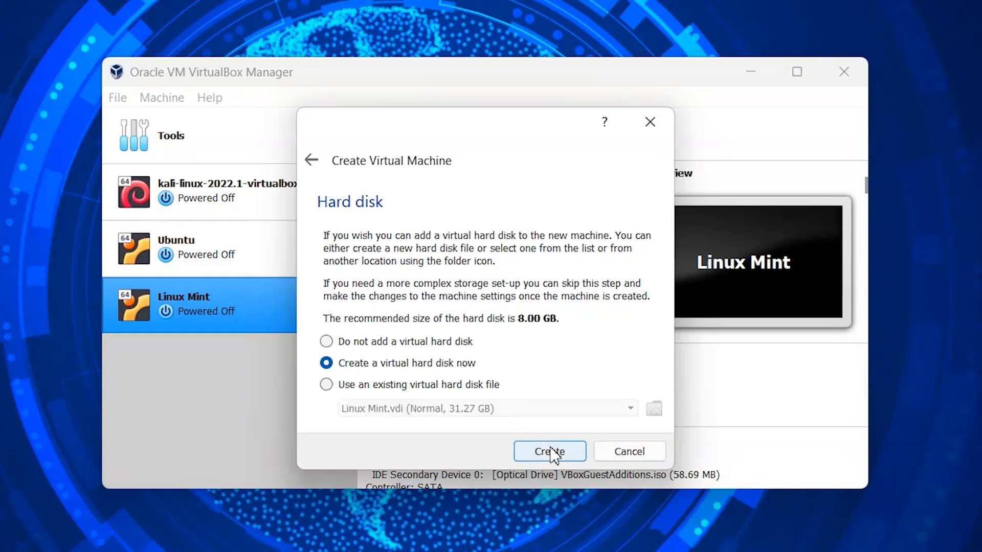
# Create a dynamically allocated 20.05 GB VDI virtual hard disk for the Fedora VM.
pyautogui.click(550, 451)
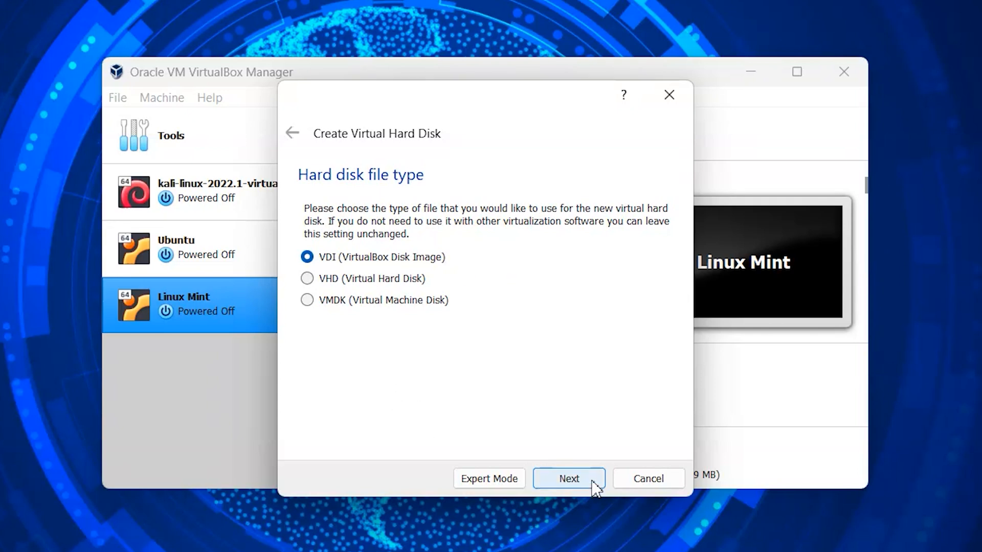
pyautogui.click(568, 478)
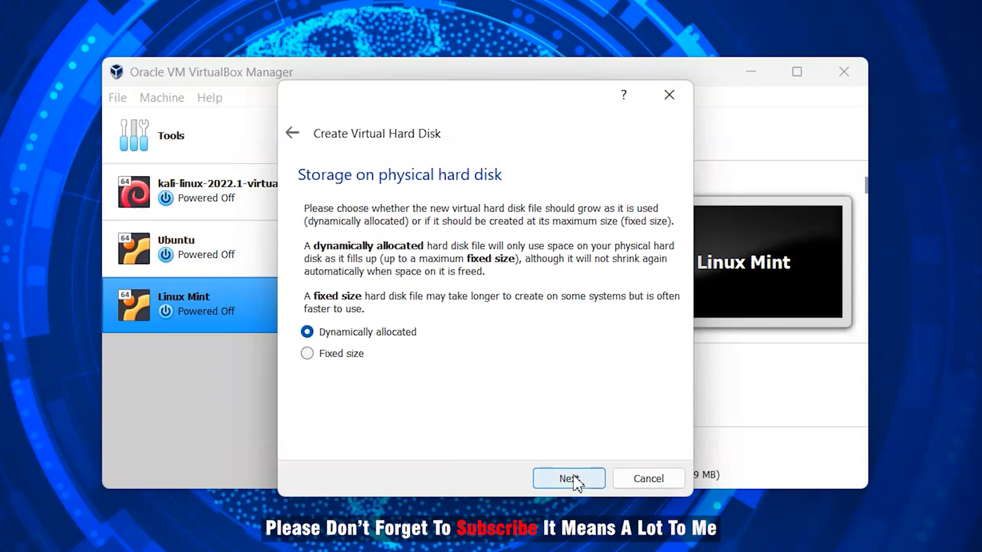
pyautogui.click(569, 479)
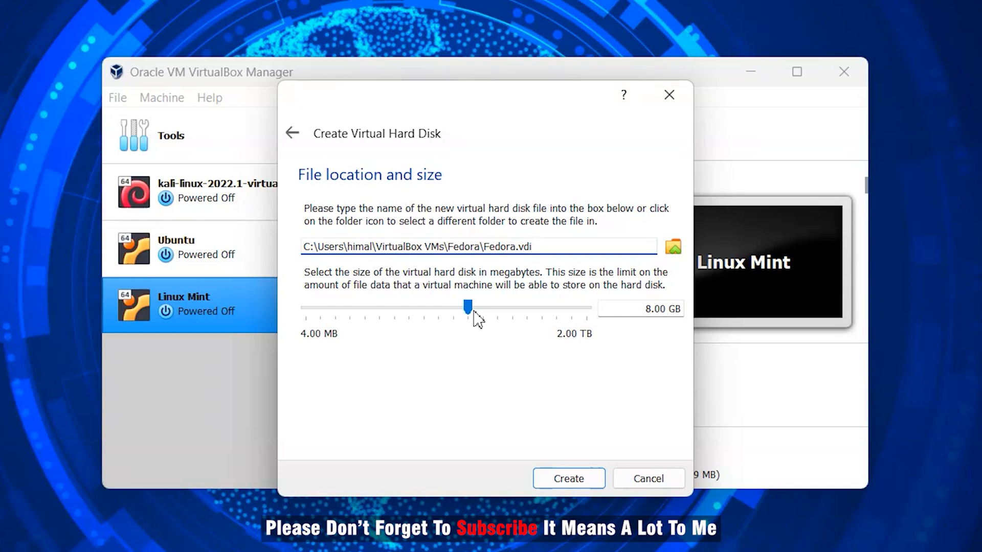
pyautogui.moveTo(465, 307); pyautogui.dragTo(491, 307)
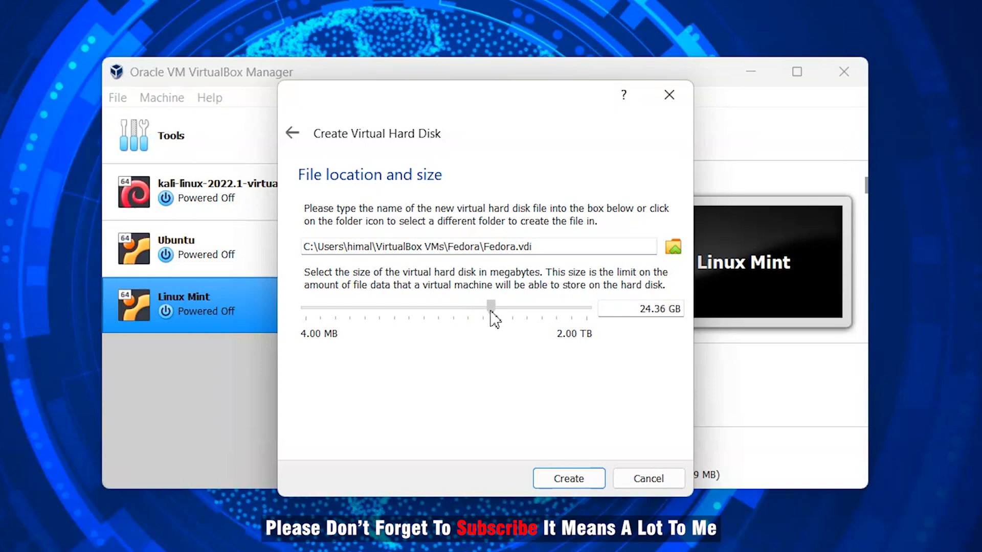
pyautogui.moveTo(491, 306); pyautogui.dragTo(485, 306)
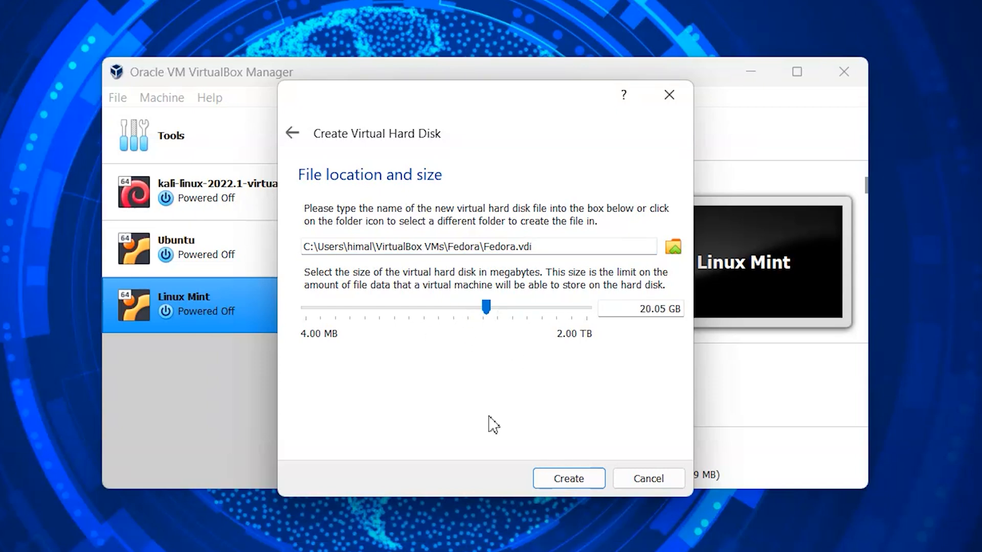
pyautogui.click(569, 478)
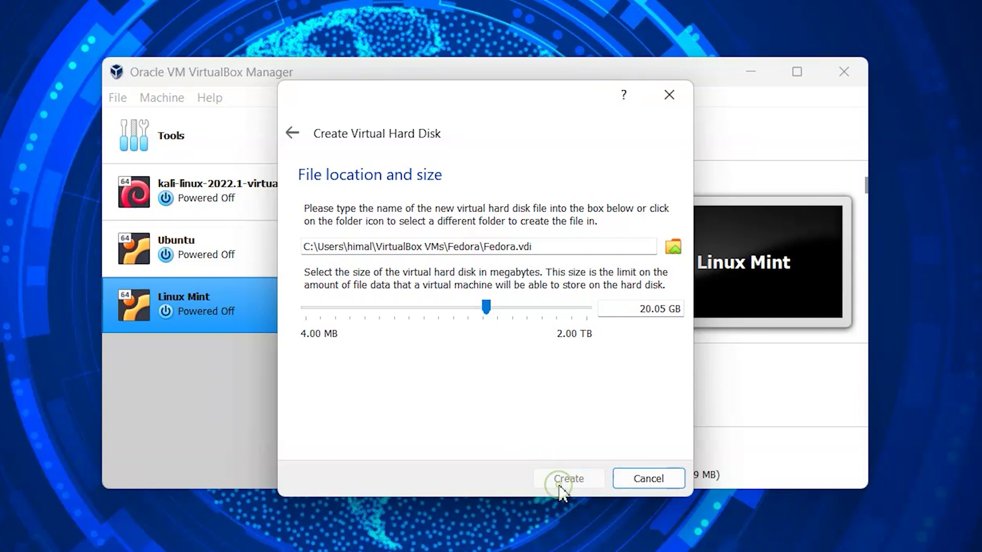
pyautogui.click(569, 479)
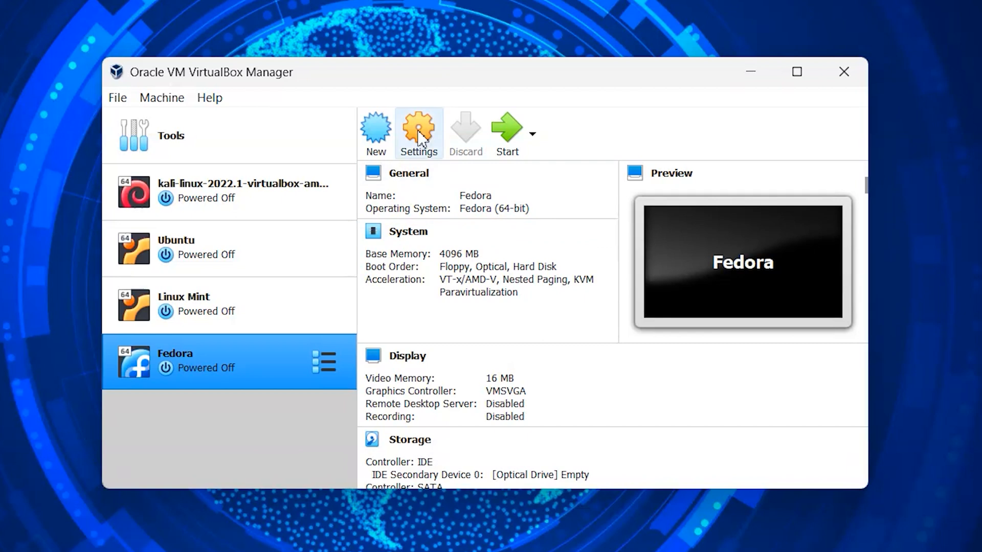
# Open the Fedora VM's General > Advanced settings with bidirectional clipboard and drag'n'drop.
pyautogui.click(418, 127)
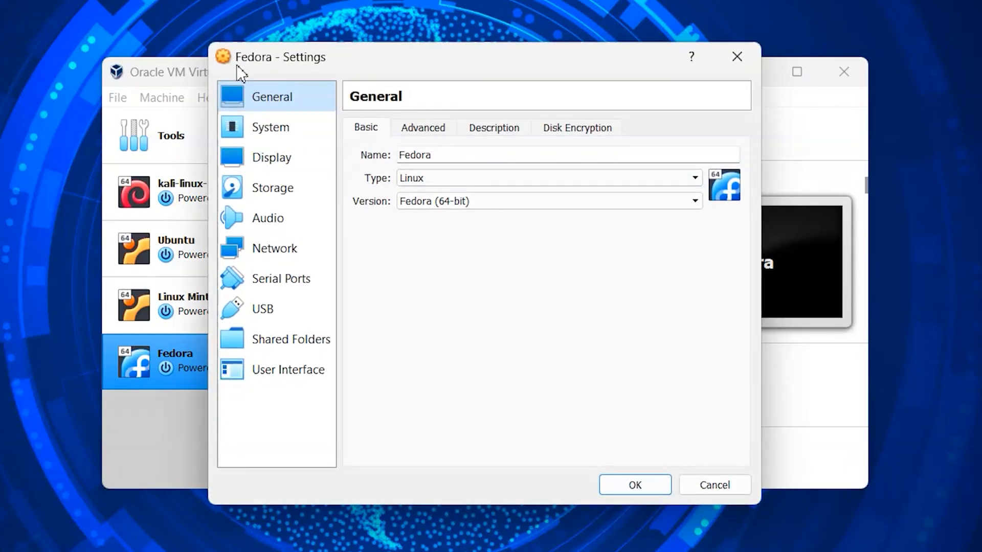
pyautogui.click(423, 127)
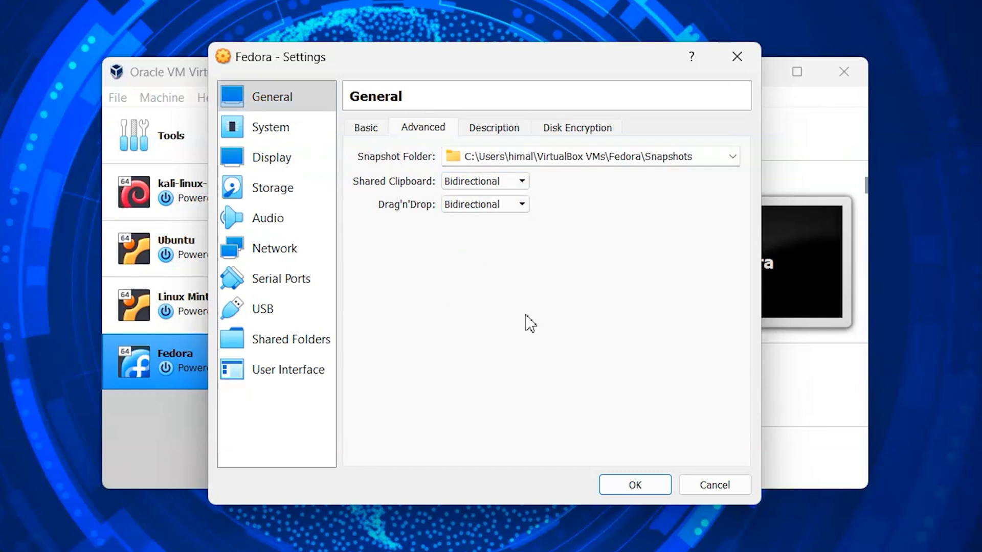
pyautogui.moveTo(474, 255)
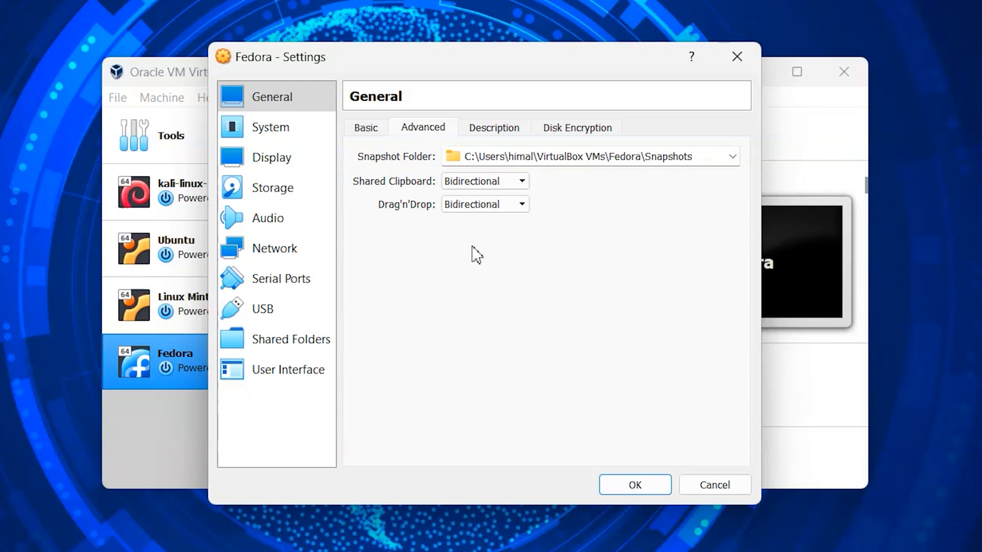
# Set the System > Processor count to 6 CPUs.
pyautogui.click(271, 127)
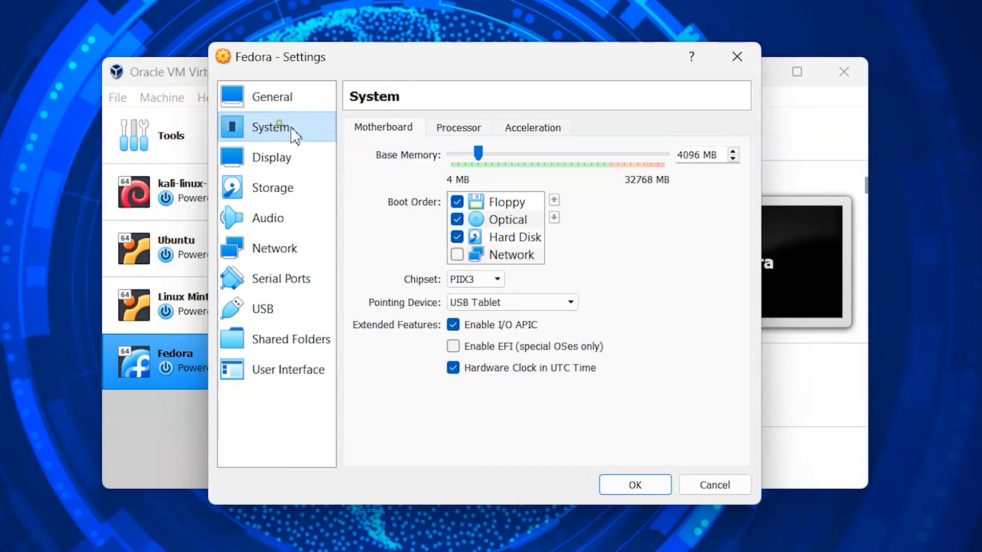
pyautogui.moveTo(453, 124)
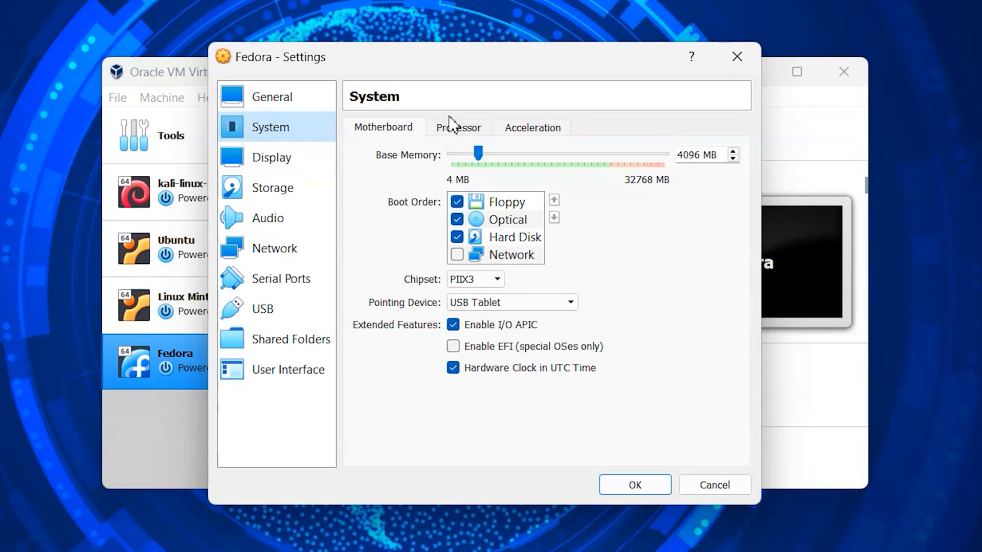
pyautogui.click(458, 127)
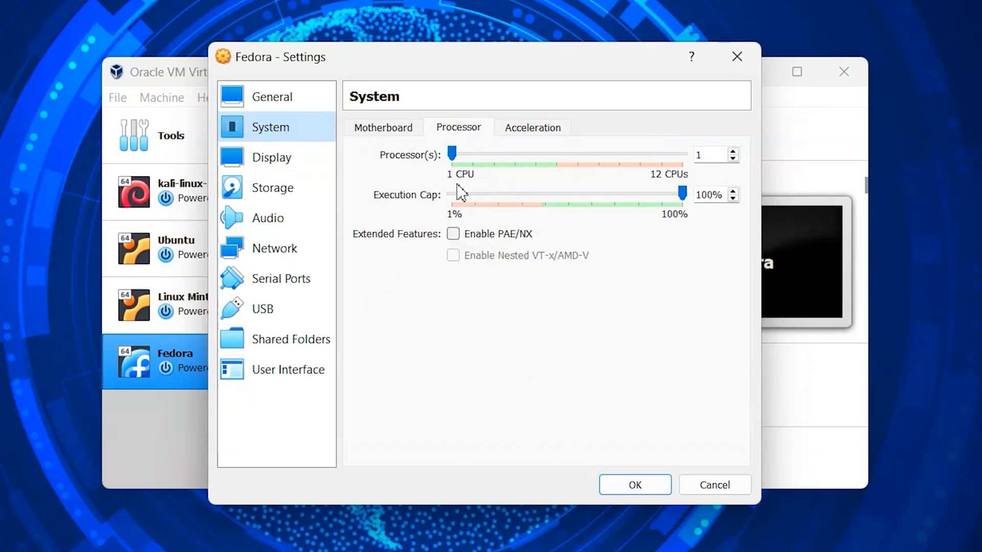
pyautogui.moveTo(449, 154); pyautogui.dragTo(555, 153)
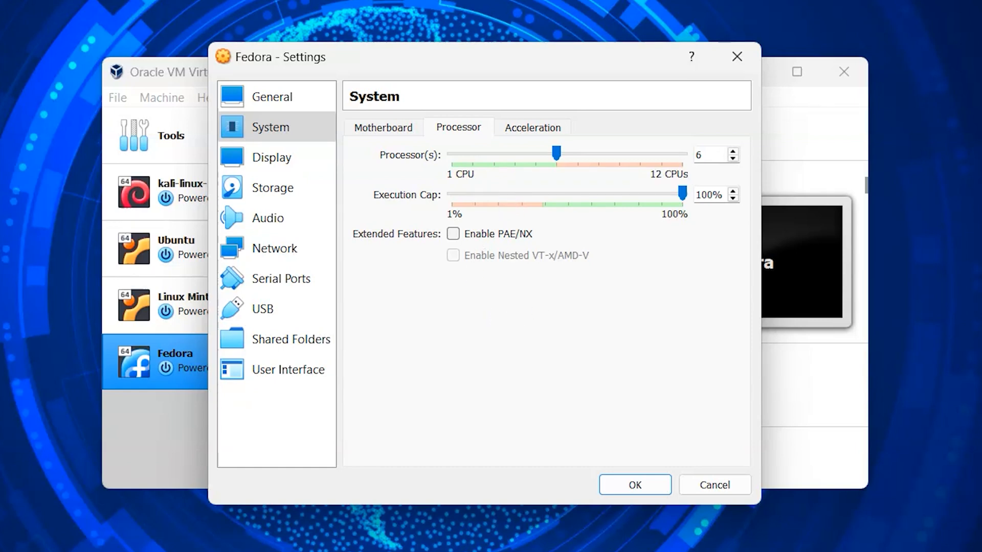
pyautogui.moveTo(267, 168)
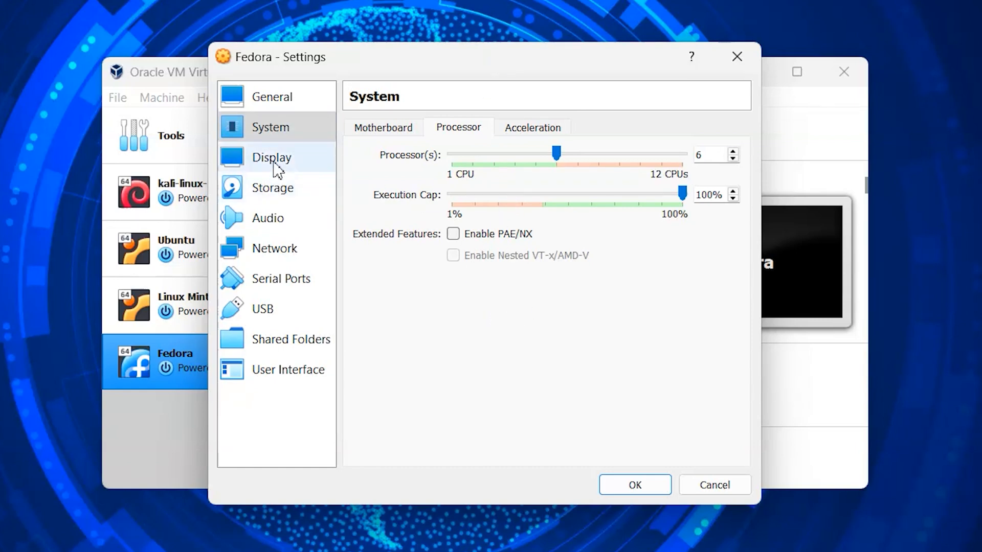
pyautogui.moveTo(285, 161)
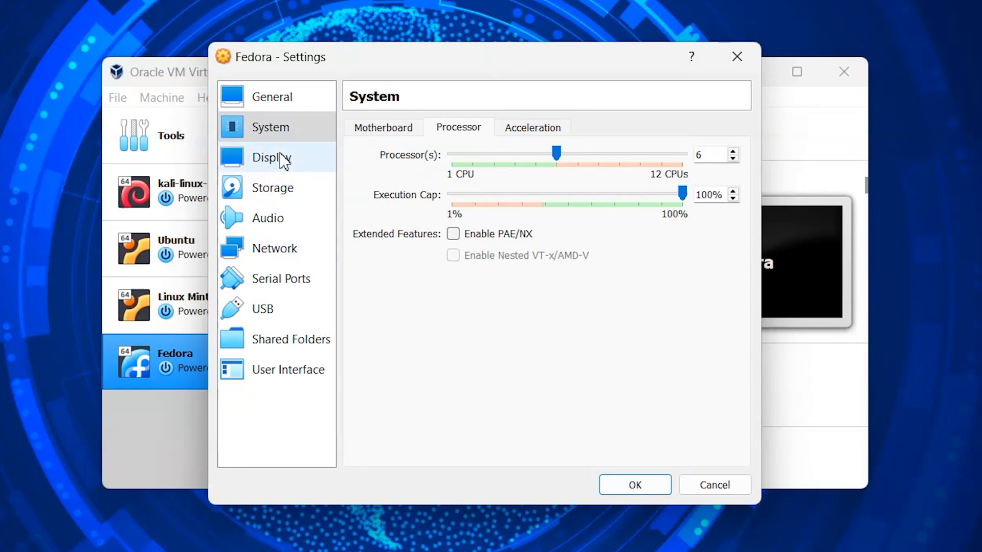
# Attach the Fedora-Workstation-Live-x86_64-36-1.5 ISO to the empty optical drive under Storage.
pyautogui.click(273, 188)
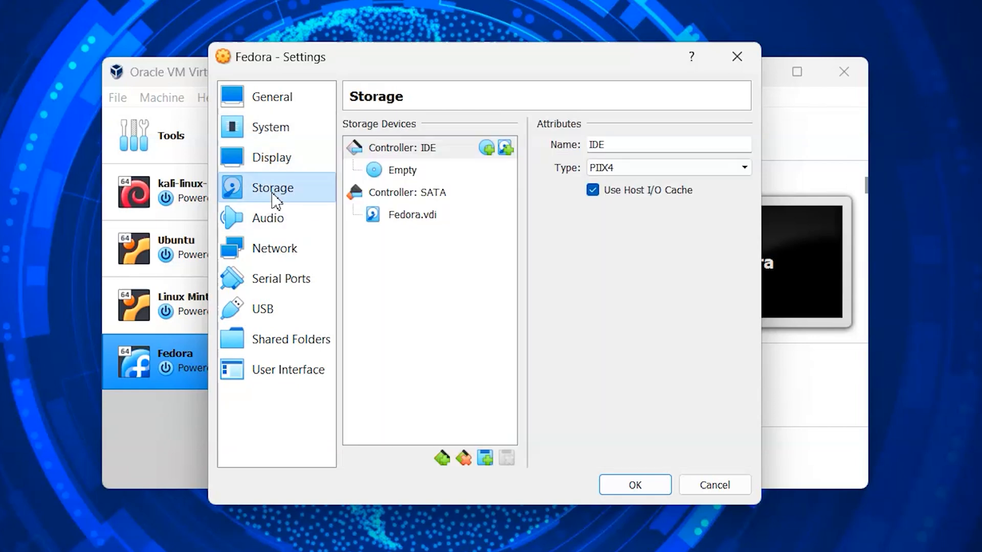
pyautogui.click(401, 170)
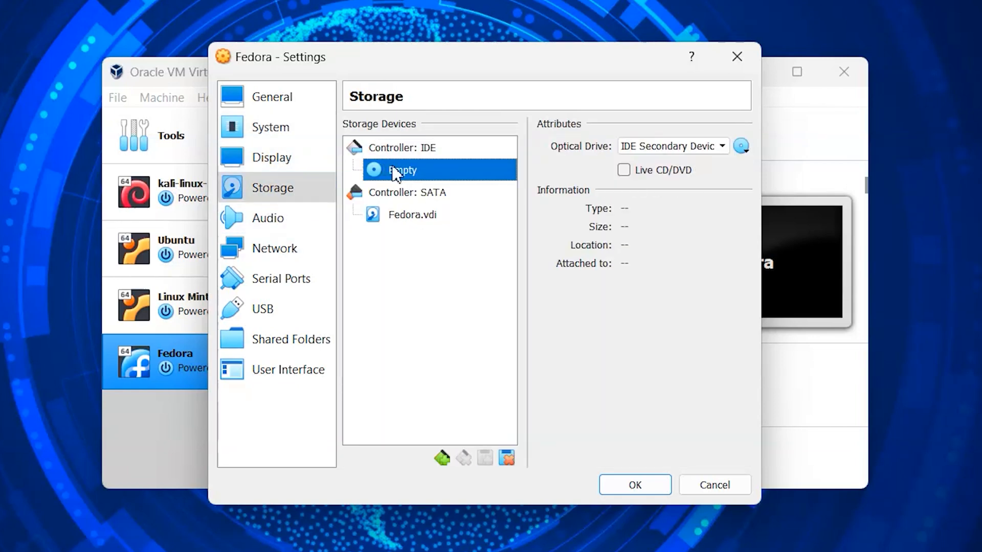
pyautogui.click(741, 147)
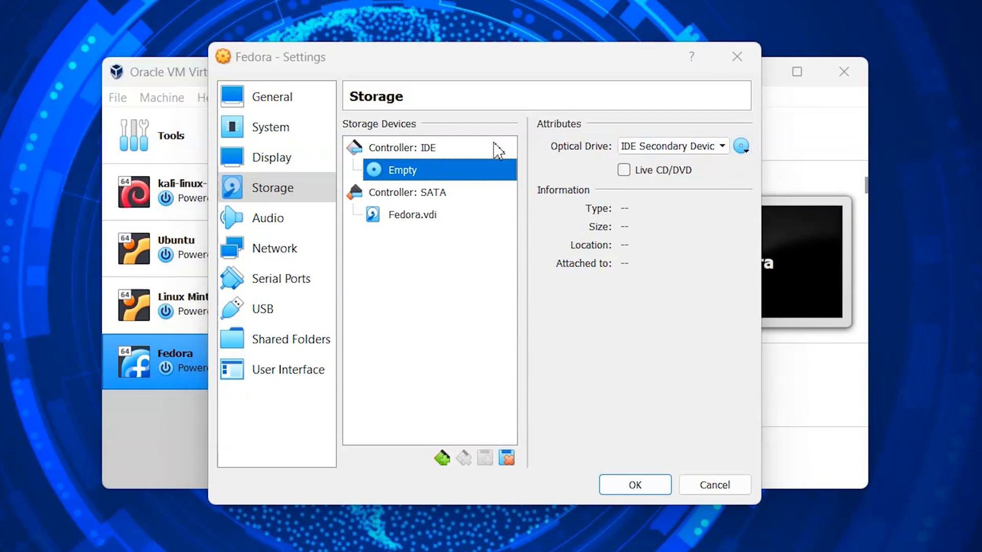
pyautogui.click(741, 146)
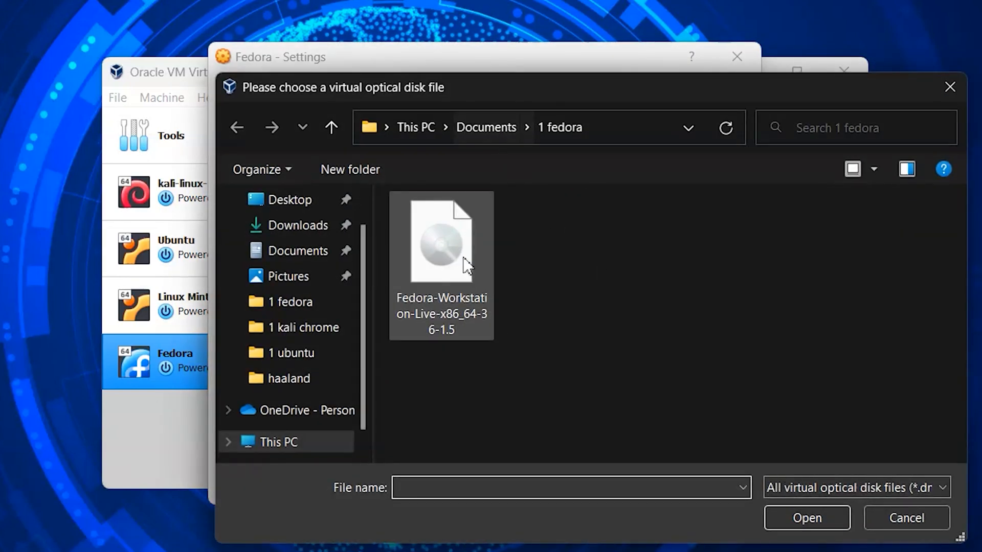
pyautogui.click(441, 246)
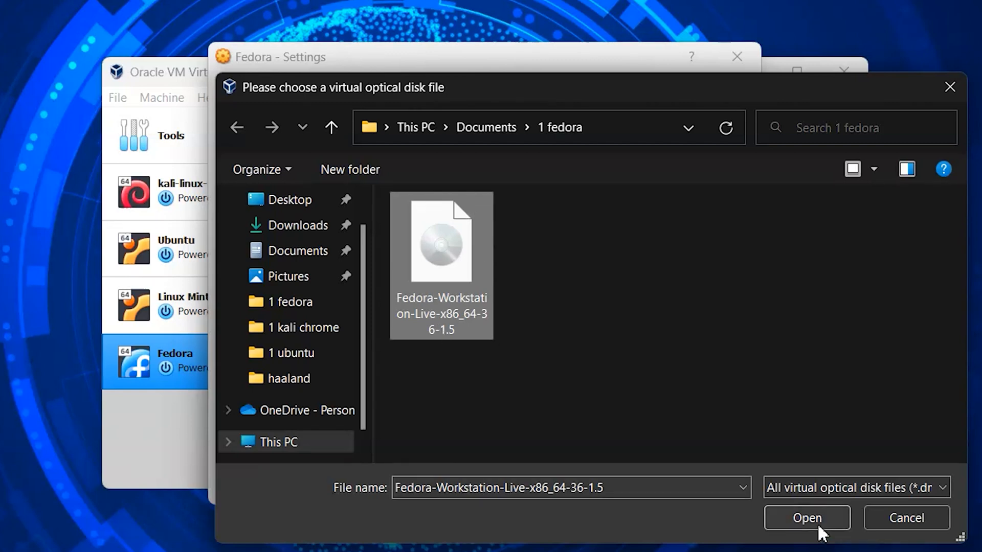
pyautogui.click(805, 517)
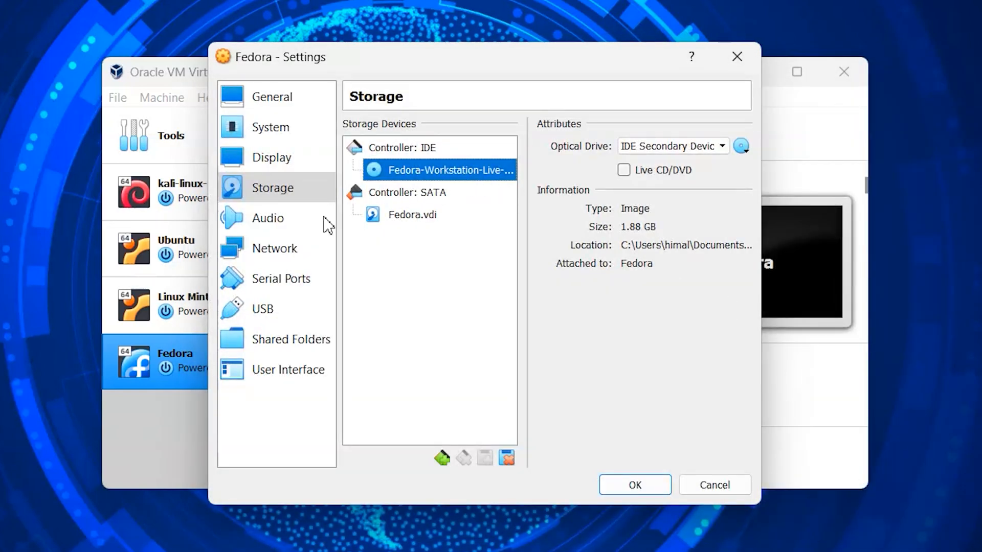
pyautogui.moveTo(699, 529)
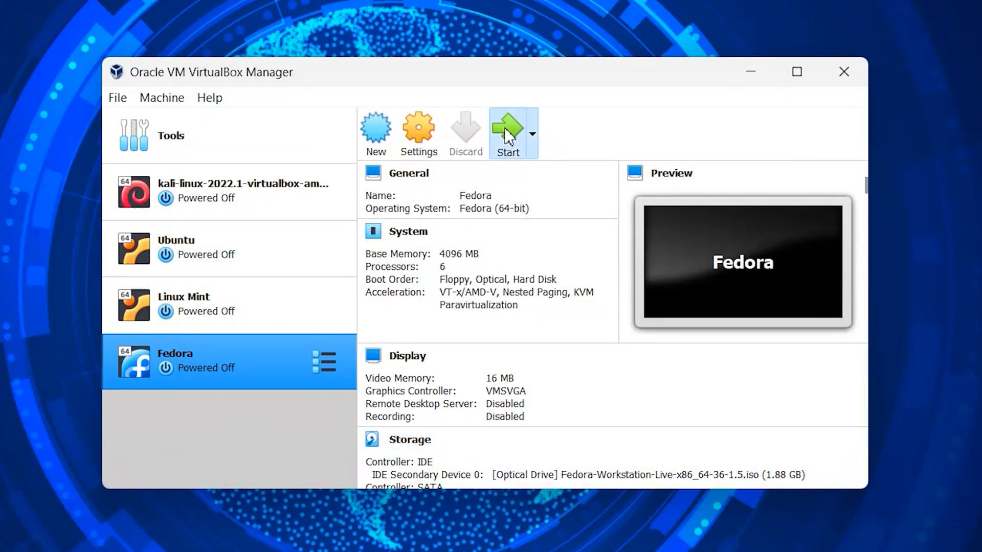
# Start the Fedora VM from the live ISO and switch its window to full-screen mode.
pyautogui.click(506, 127)
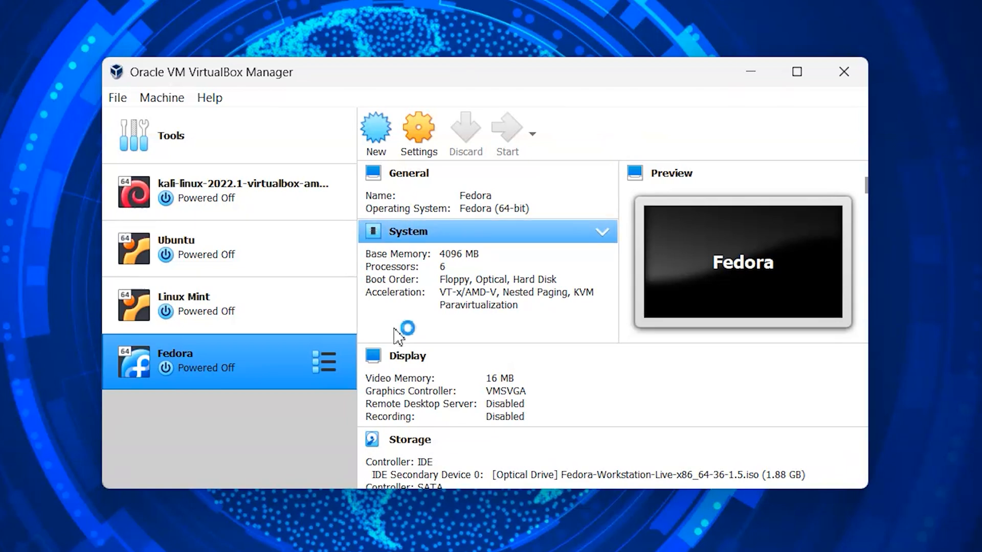
pyautogui.click(506, 133)
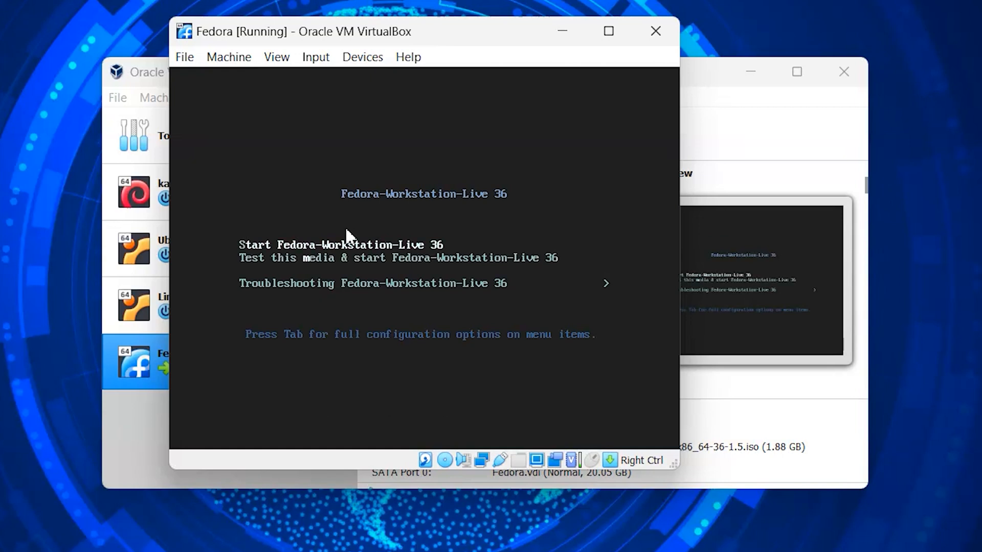
pyautogui.moveTo(418, 173)
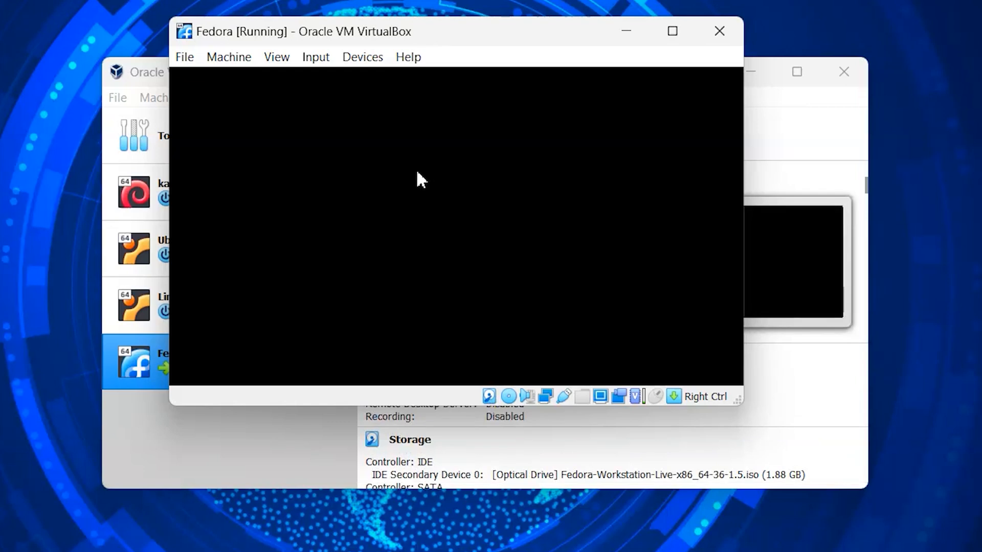
pyautogui.click(276, 57)
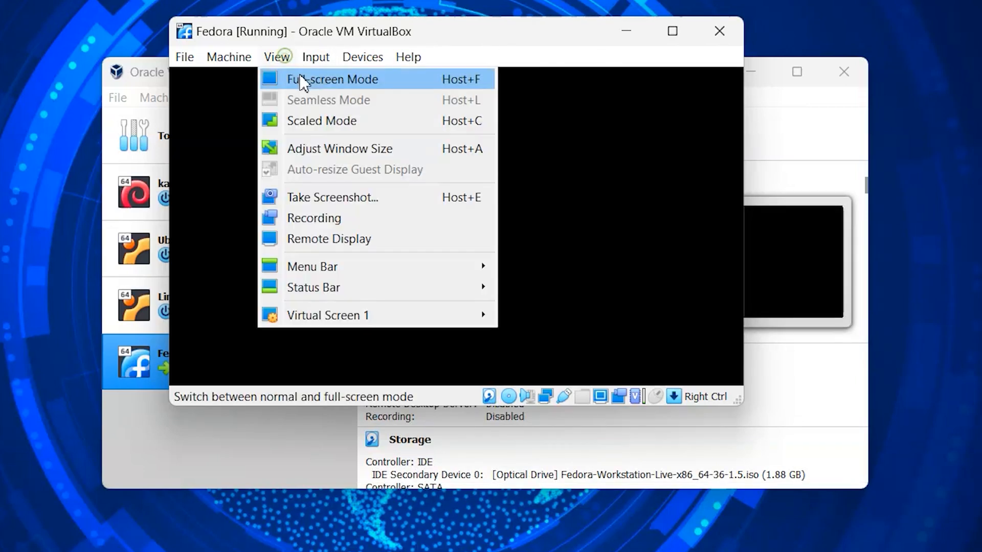
pyautogui.click(325, 79)
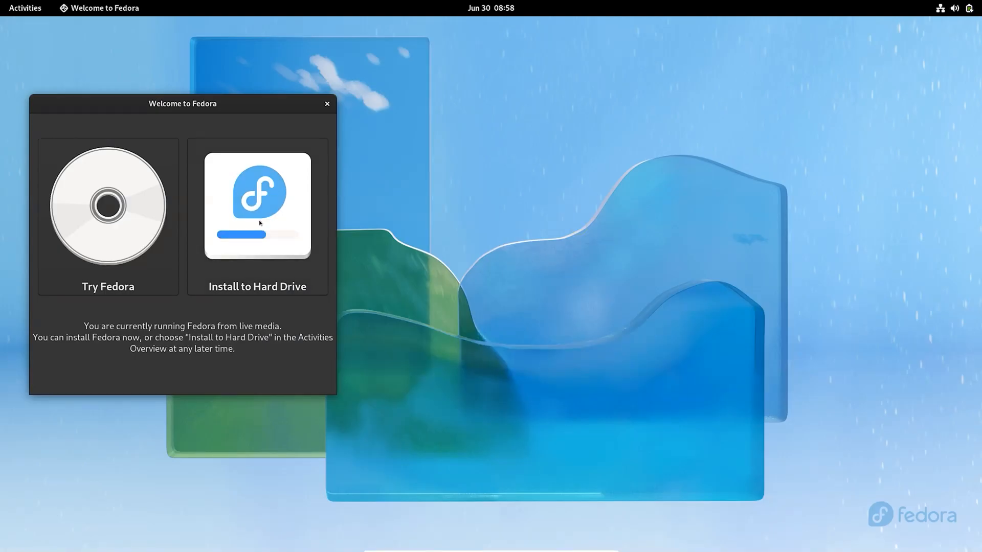
# Start the Fedora install, keep English (United States), and confirm the English (US) keyboard layout.
pyautogui.click(326, 104)
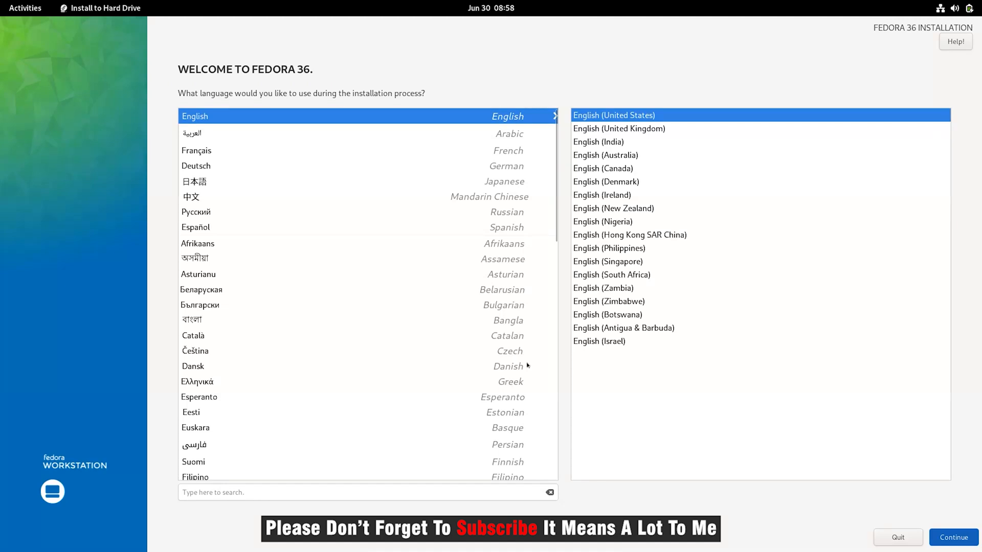
pyautogui.click(951, 537)
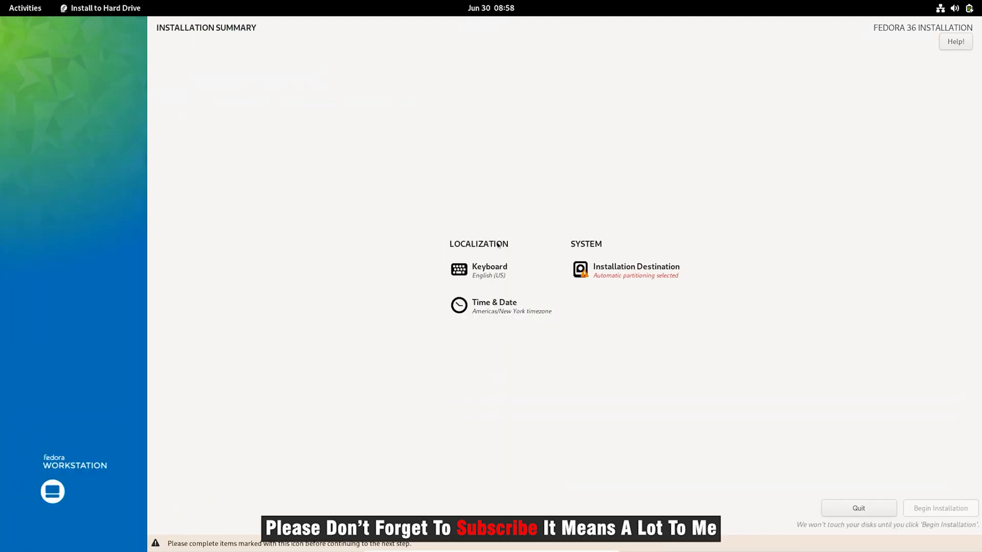
pyautogui.moveTo(458, 270)
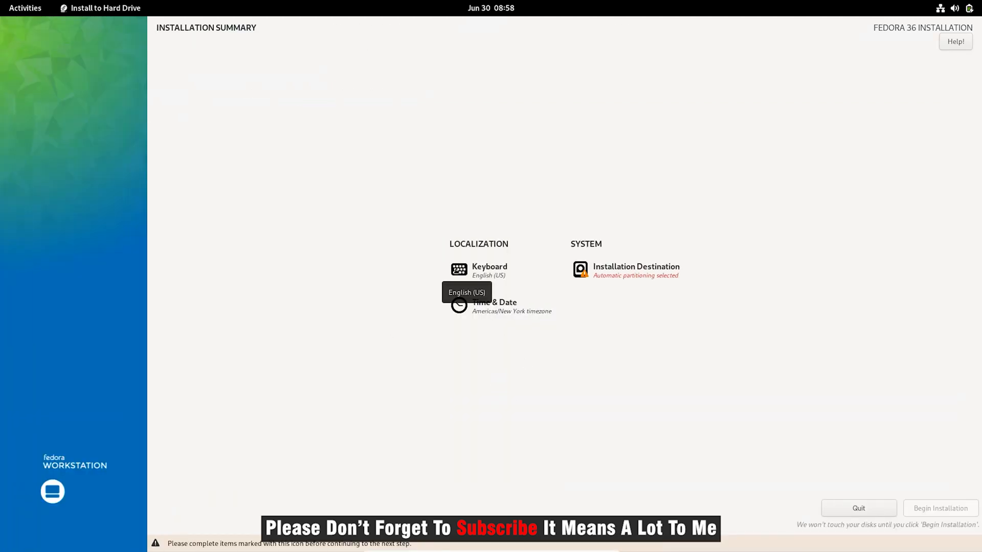
pyautogui.click(490, 269)
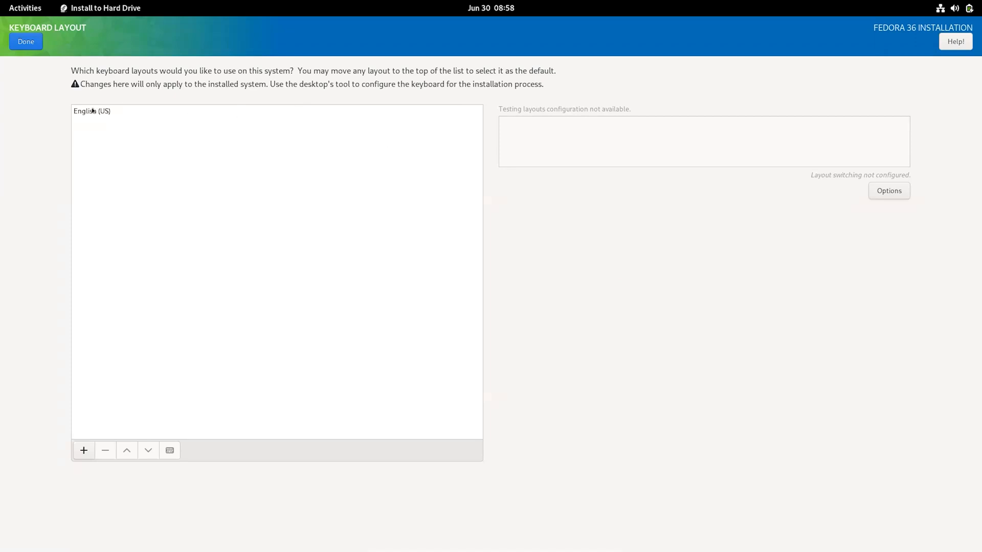
pyautogui.click(92, 111)
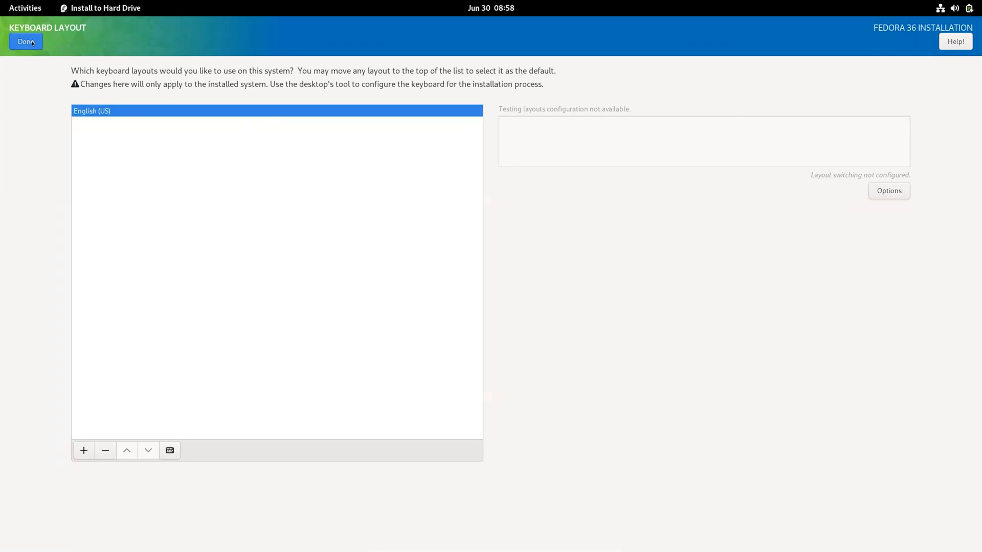
pyautogui.click(26, 41)
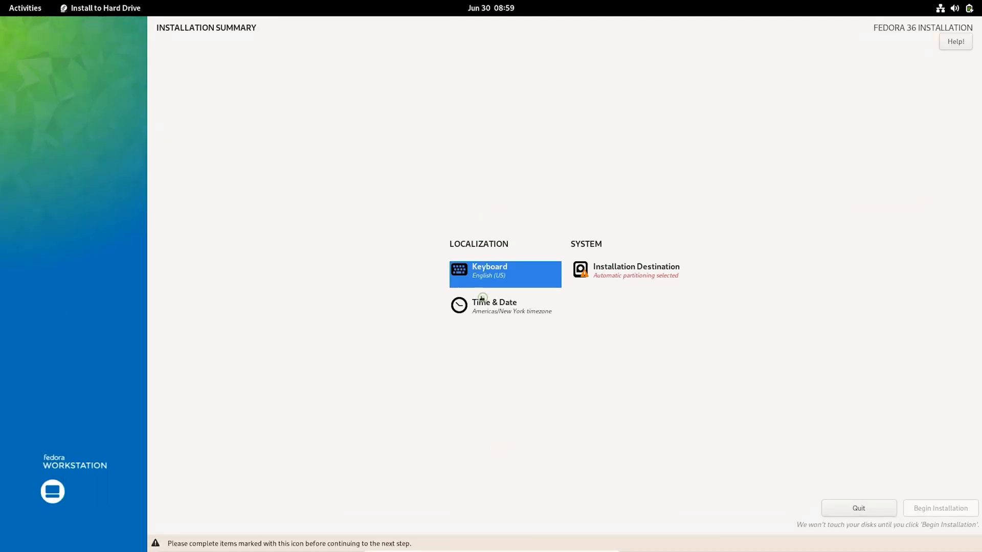
# Set the installer time zone to Asia/Kathmandu.
pyautogui.click(493, 307)
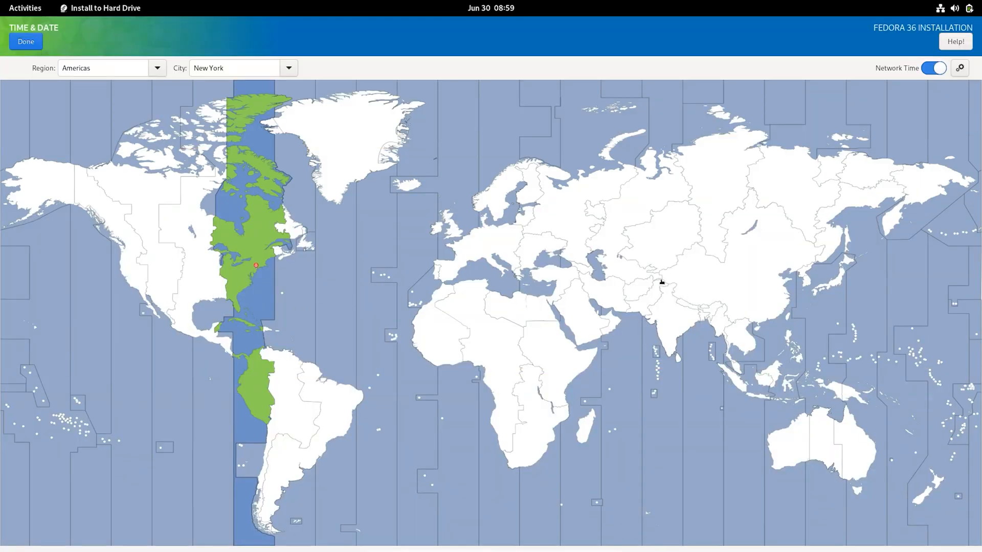
pyautogui.click(687, 308)
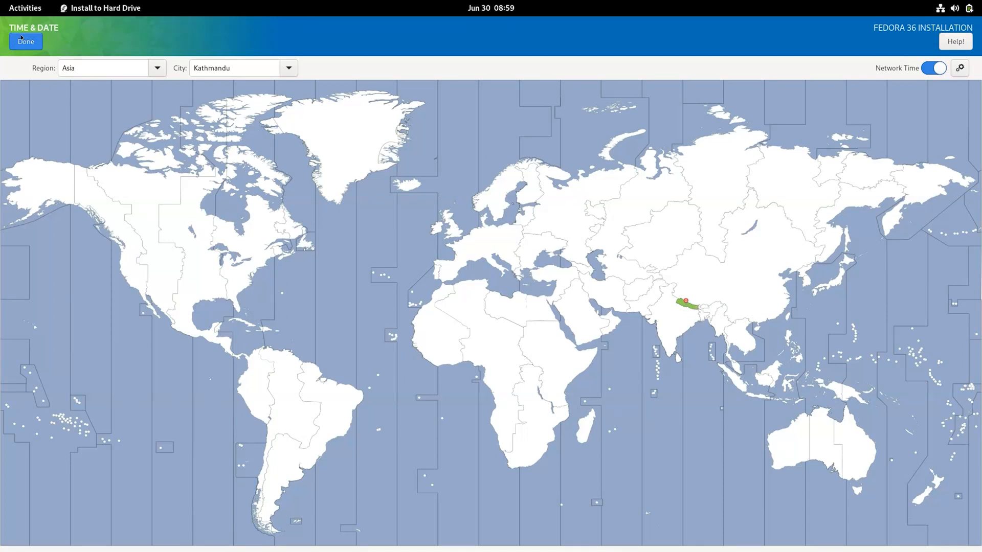
pyautogui.click(26, 42)
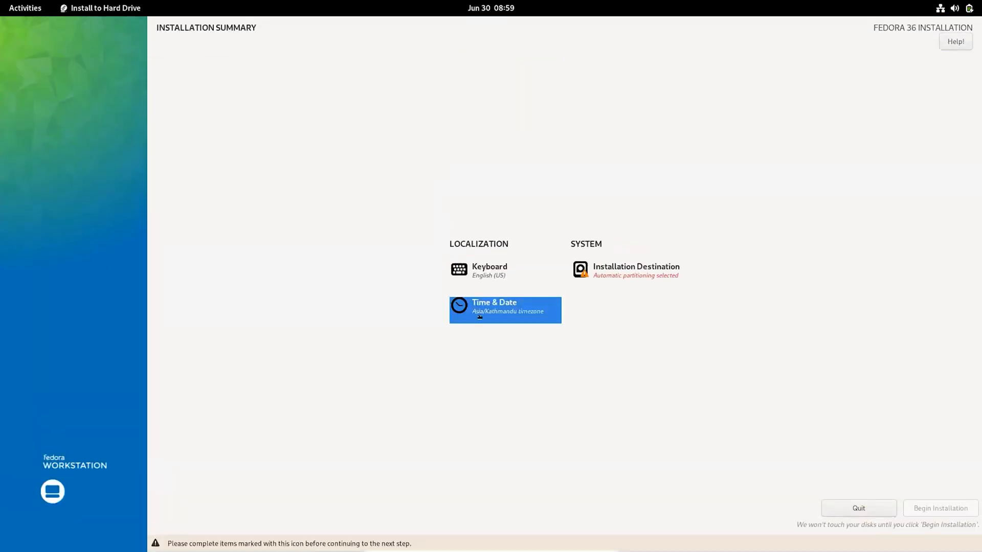
pyautogui.moveTo(672, 284)
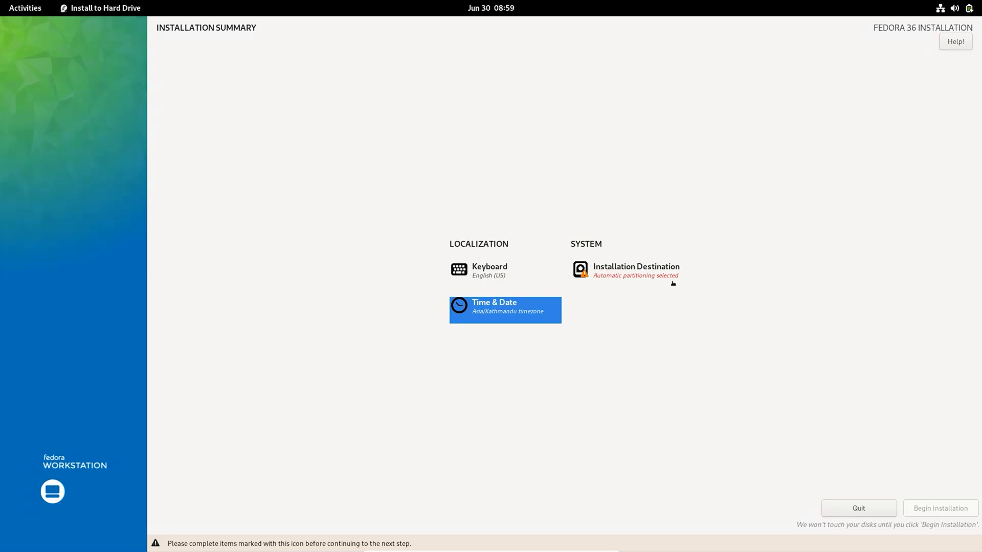
pyautogui.moveTo(616, 261)
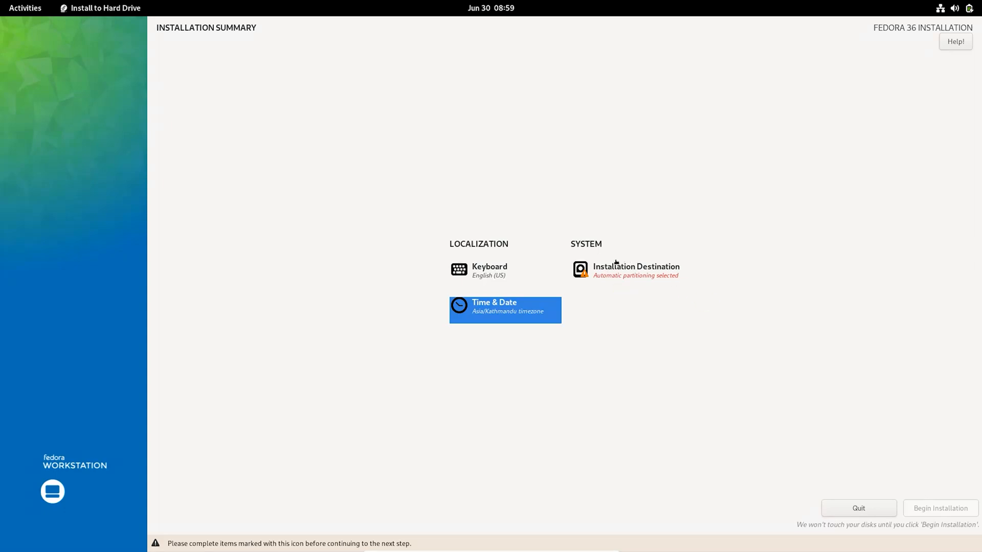
# Choose the 20.05 GiB ATA VBOX HARDDISK as the installation destination.
pyautogui.click(635, 270)
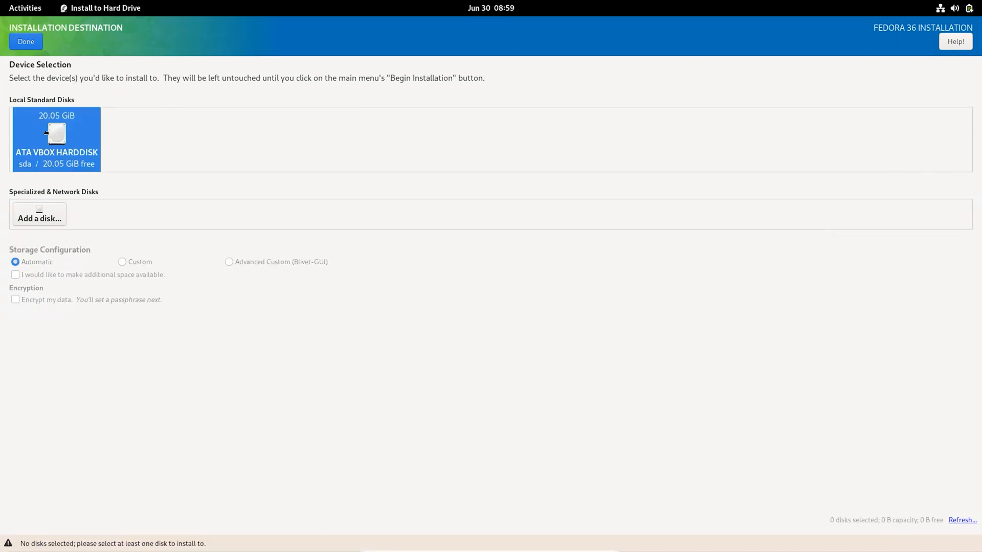
pyautogui.click(57, 138)
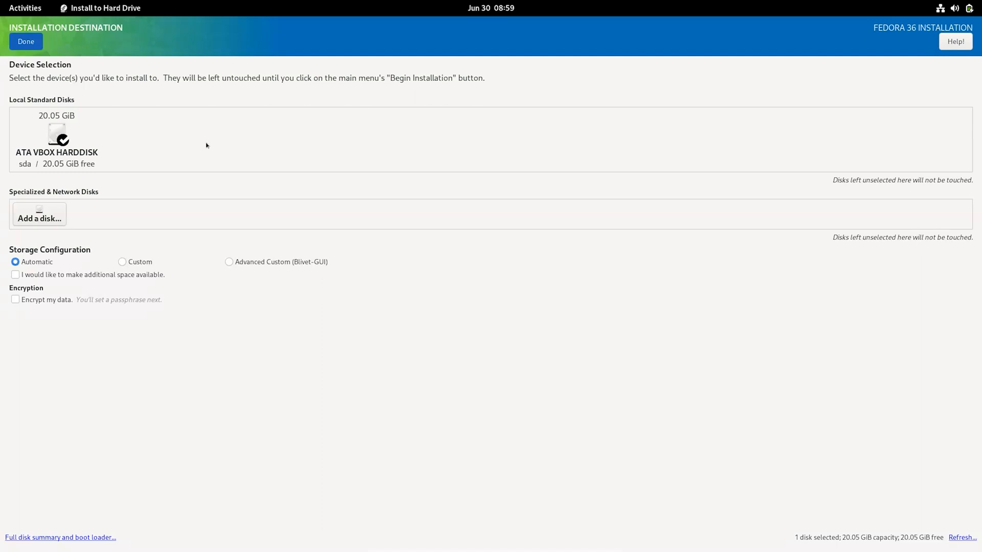
pyautogui.click(26, 41)
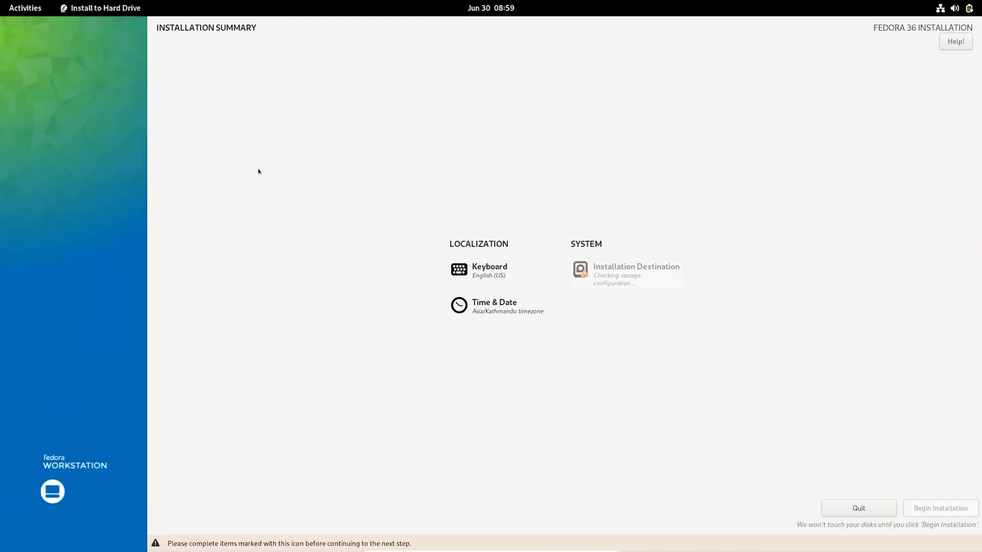
pyautogui.moveTo(640, 291)
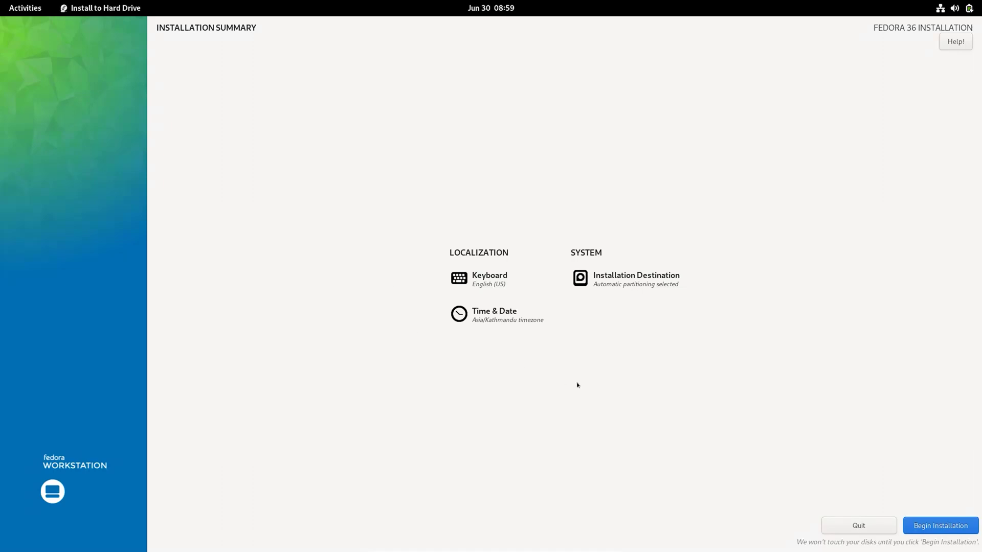
pyautogui.moveTo(962, 510)
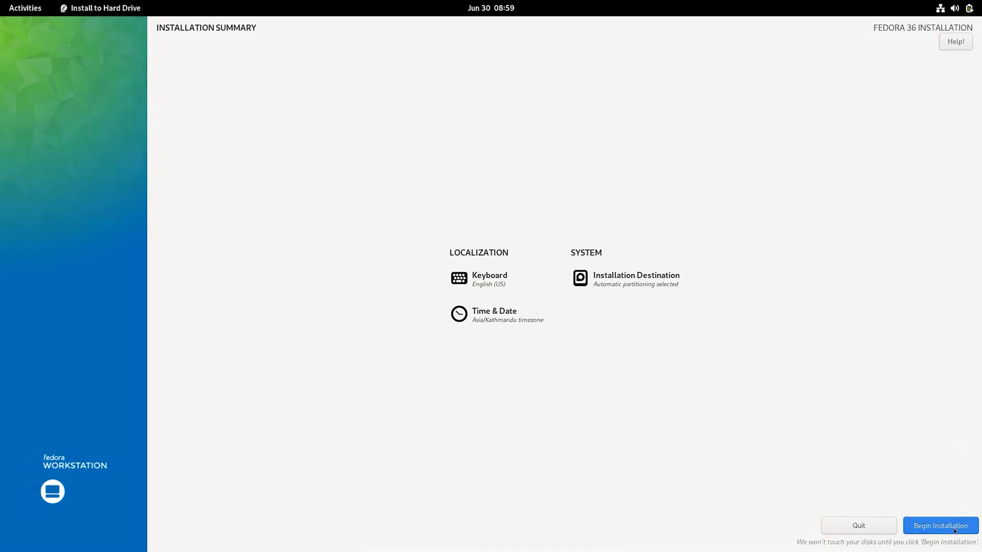
# Install Fedora 36 onto the disk and finish once it reports Complete!
pyautogui.click(940, 526)
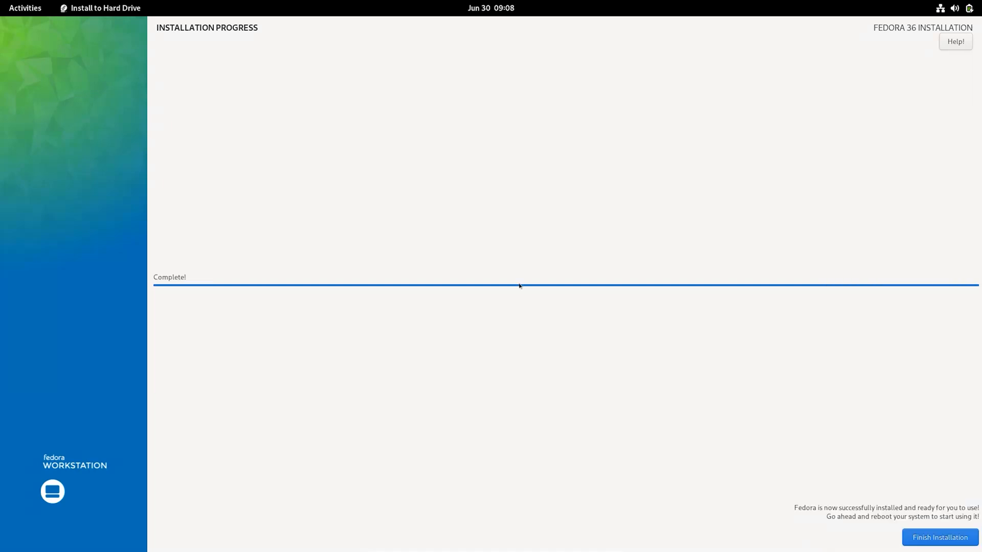
pyautogui.moveTo(812, 433)
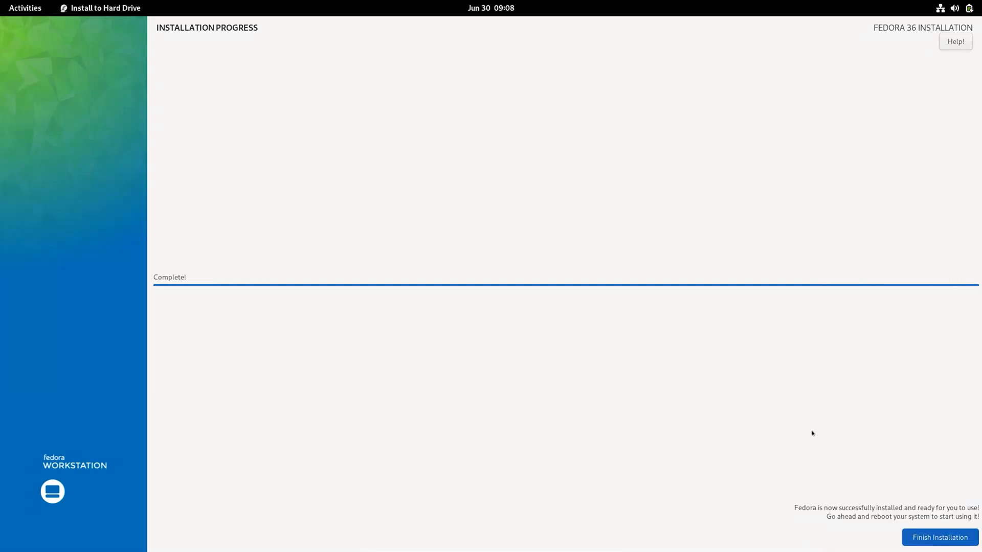
pyautogui.click(942, 537)
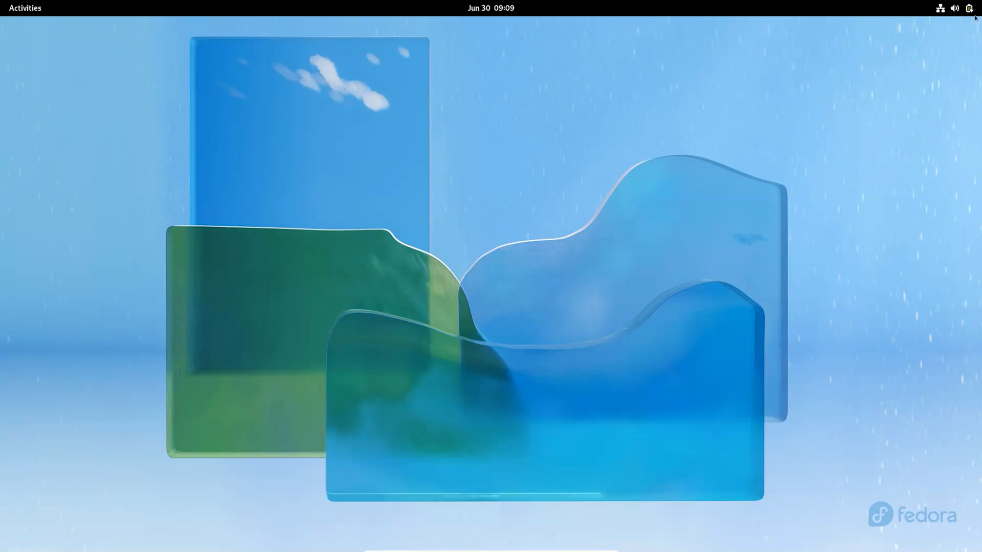
# Power off the Fedora VM from the GNOME system menu.
pyautogui.click(968, 7)
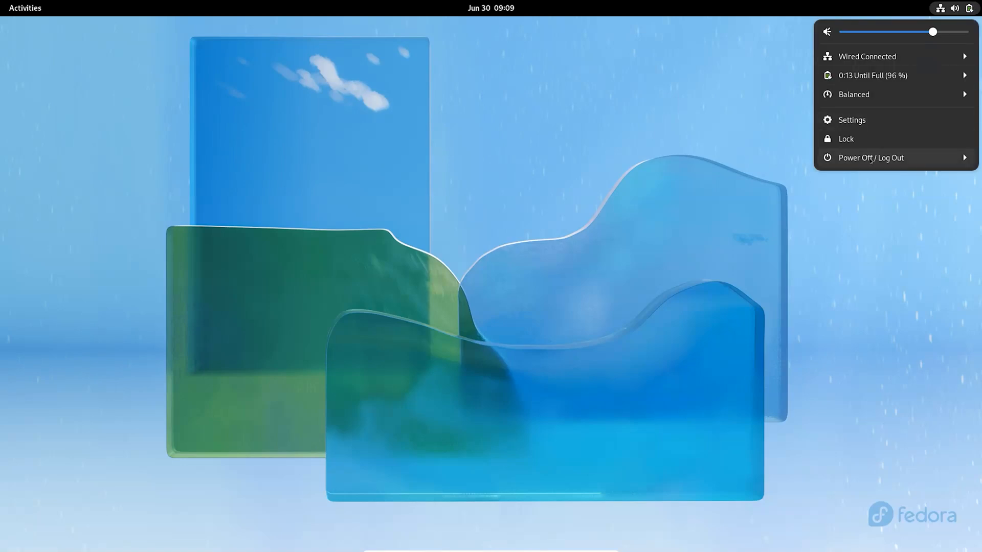
pyautogui.click(870, 157)
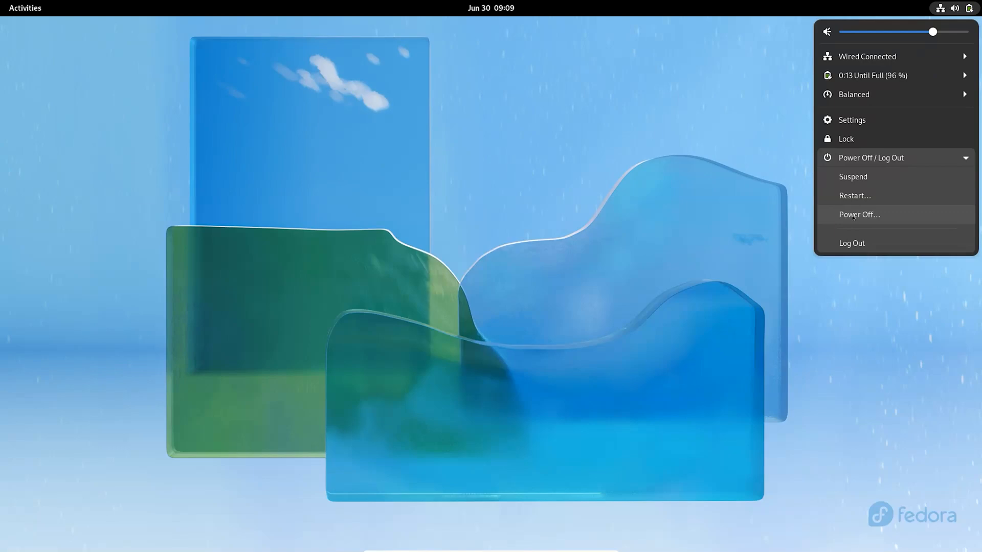
pyautogui.click(859, 214)
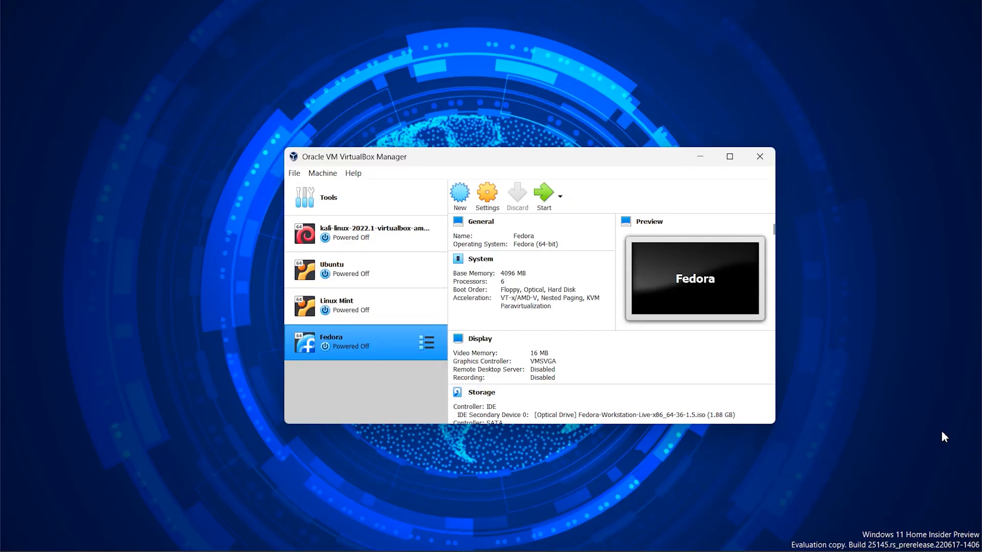
pyautogui.moveTo(855, 388)
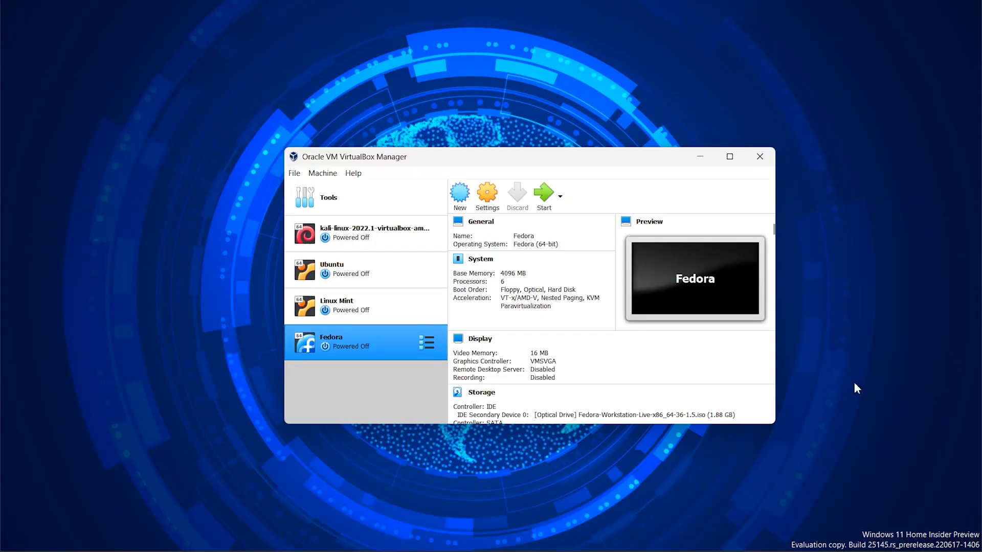
pyautogui.moveTo(556, 231)
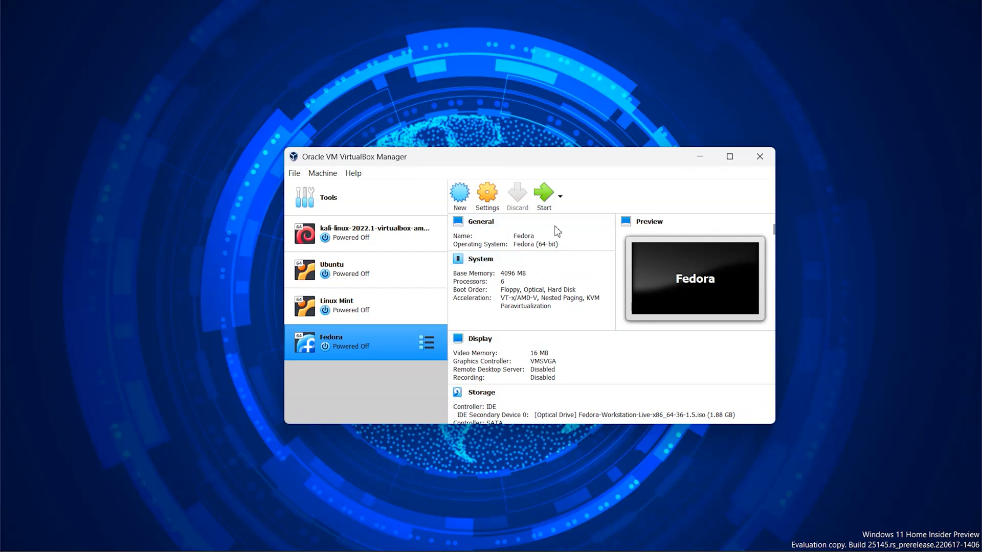
# Eject the Fedora Workstation ISO from the VM's optical drive in Storage settings and save.
pyautogui.click(487, 196)
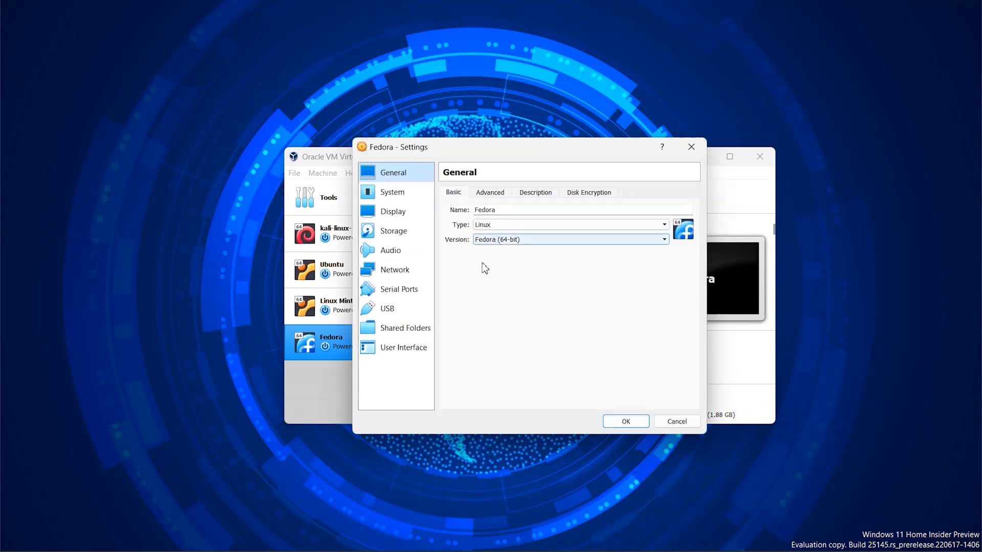
pyautogui.click(393, 231)
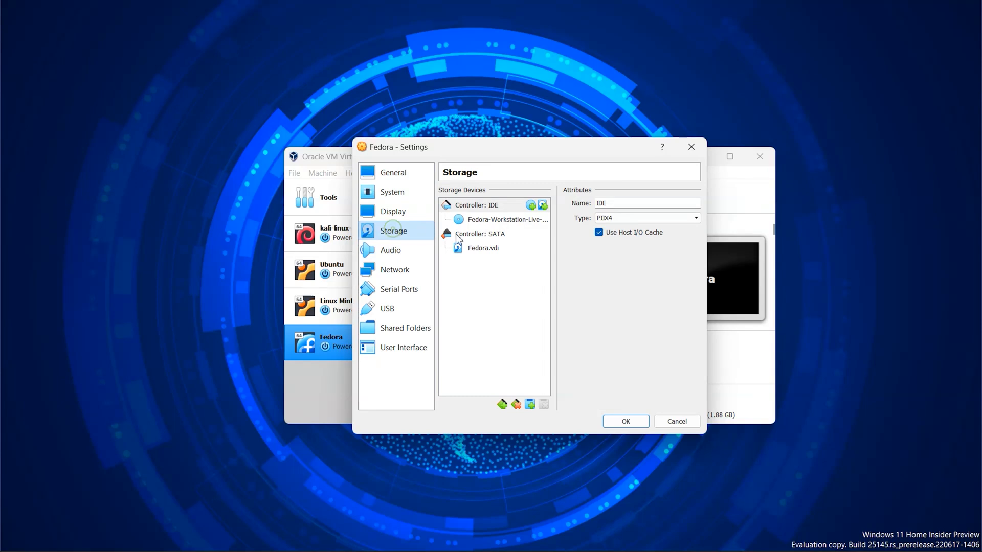
pyautogui.click(503, 219)
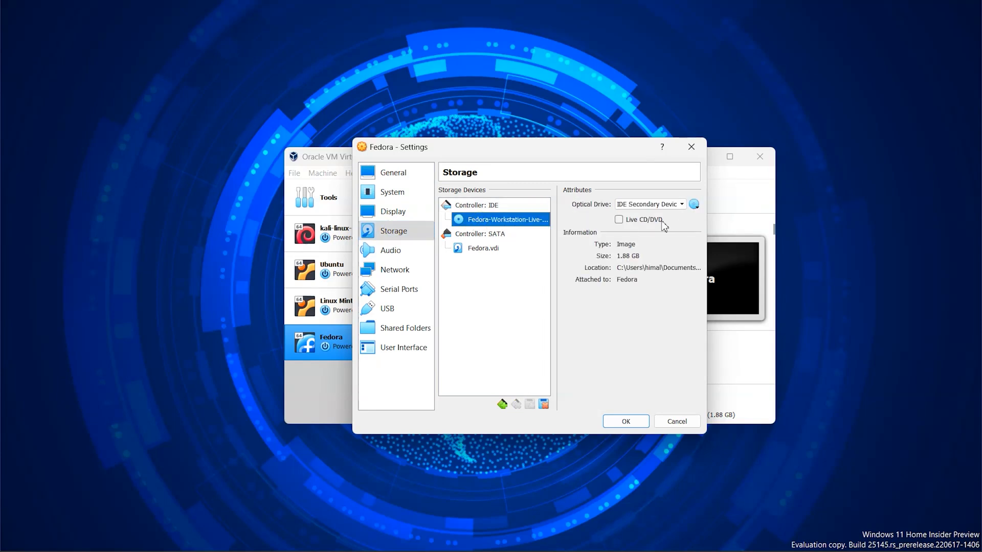
pyautogui.click(693, 204)
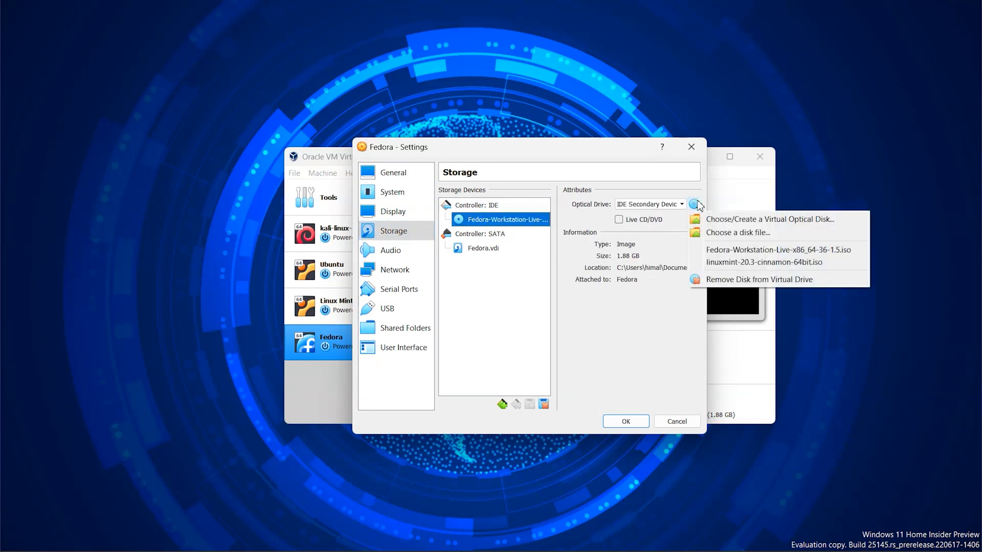
pyautogui.moveTo(742, 286)
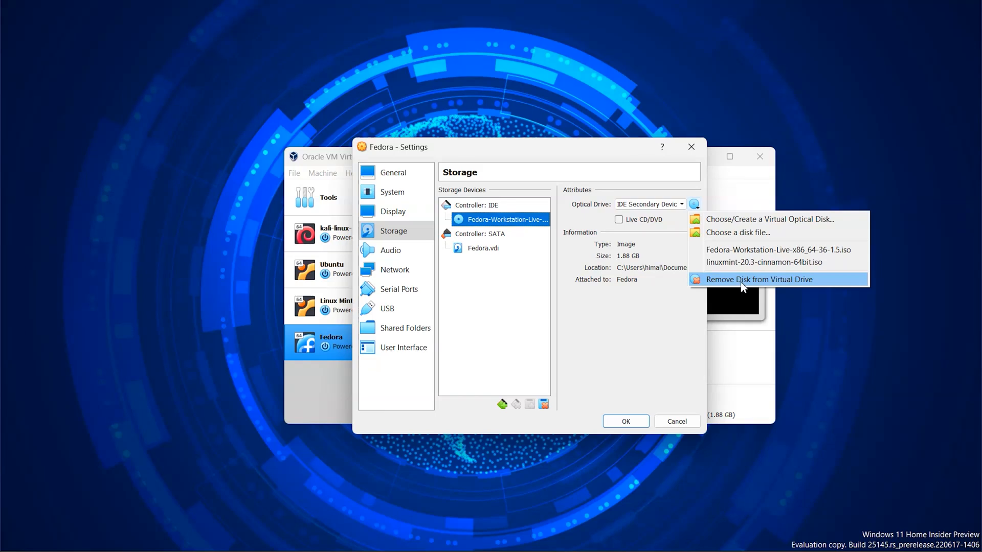
pyautogui.click(759, 279)
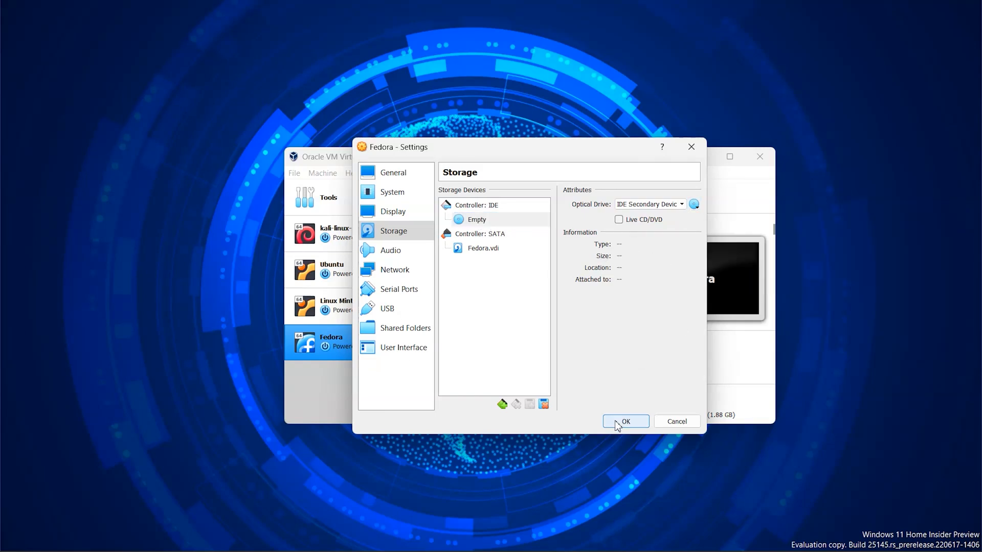
pyautogui.click(626, 422)
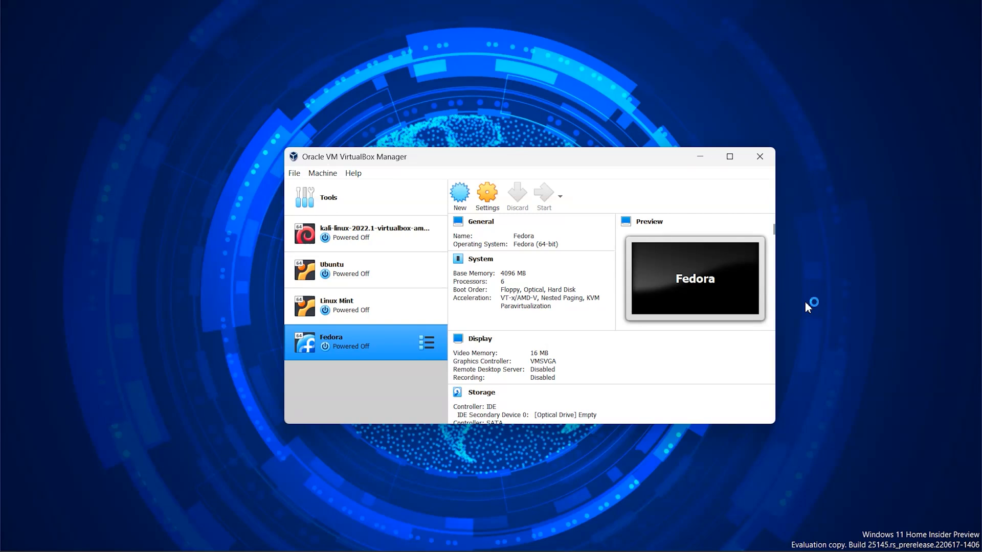
pyautogui.moveTo(808, 307)
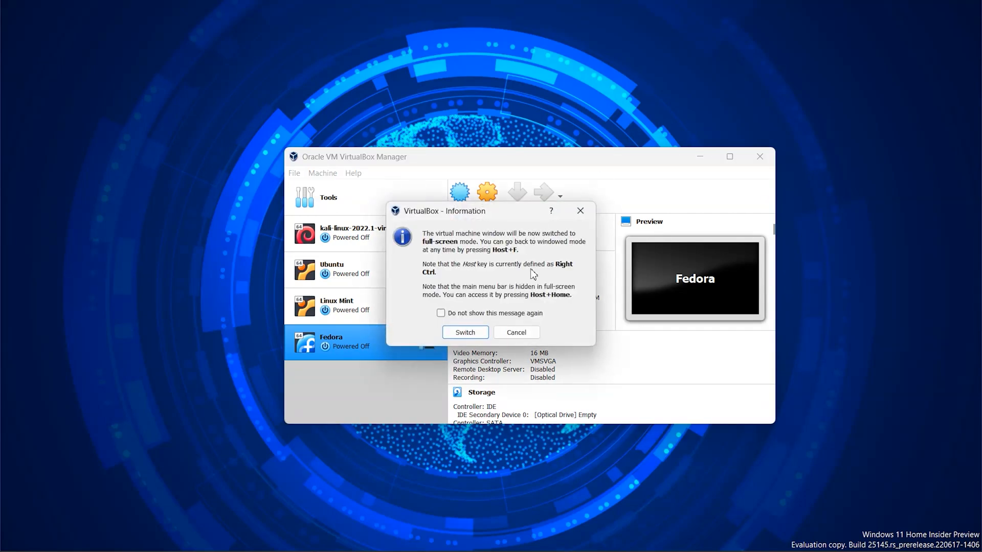
# Switch the started Fedora VM to full-screen mode.
pyautogui.click(465, 332)
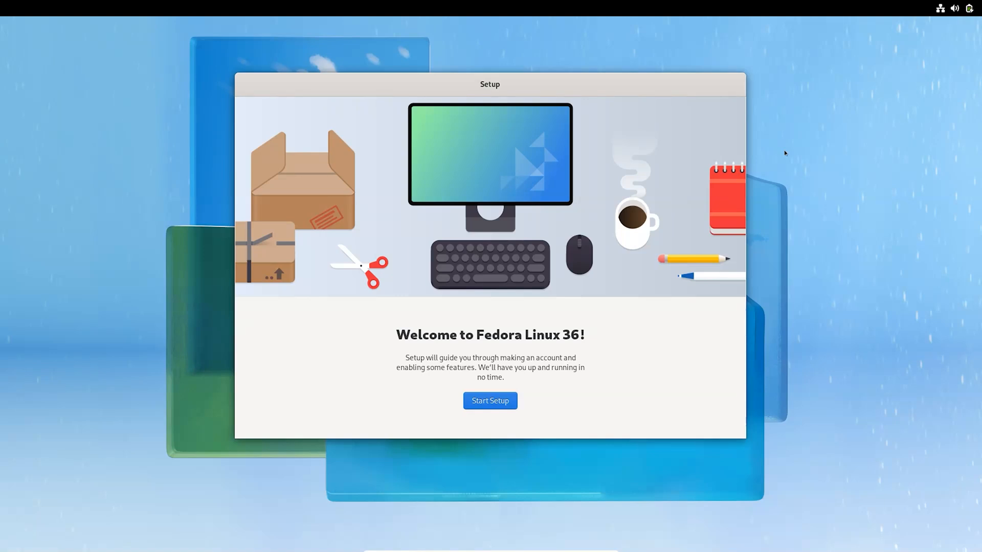
pyautogui.moveTo(528, 407)
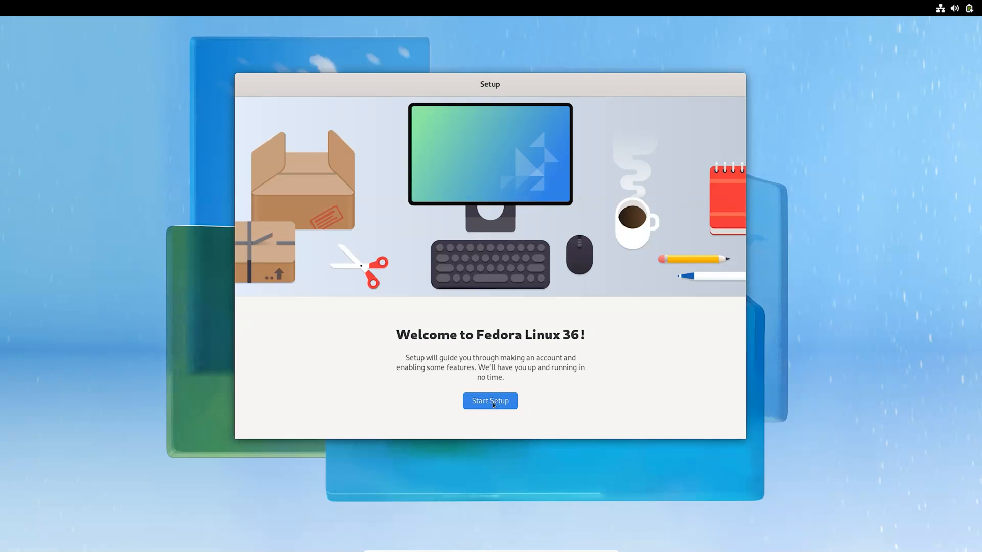
# Start first-boot setup, keep privacy defaults, and enable third-party repositories.
pyautogui.click(490, 401)
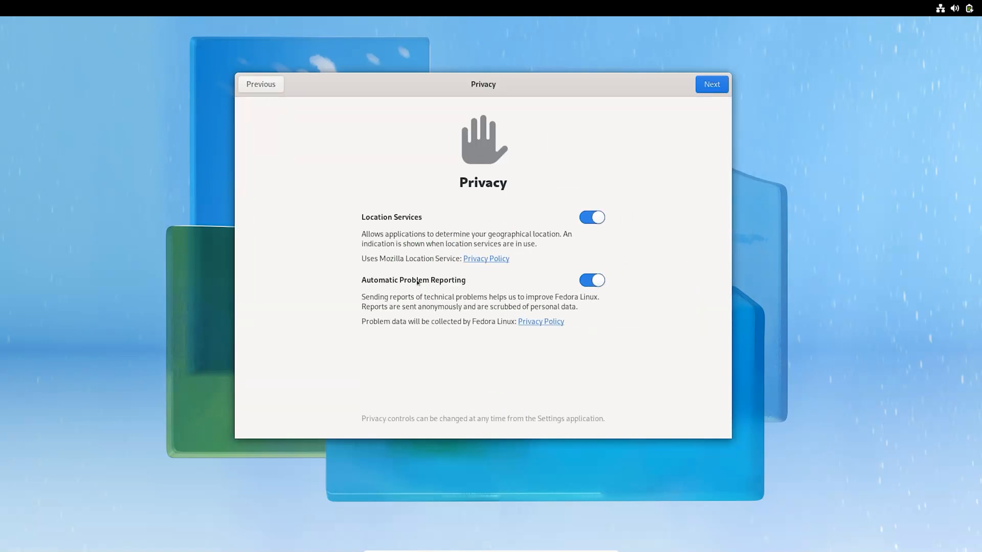
pyautogui.click(712, 84)
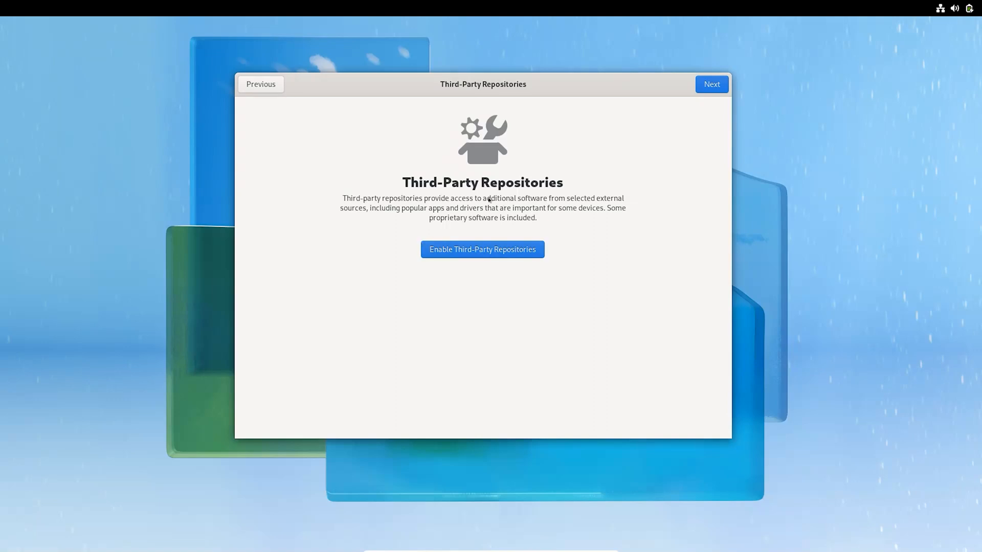
pyautogui.moveTo(502, 264)
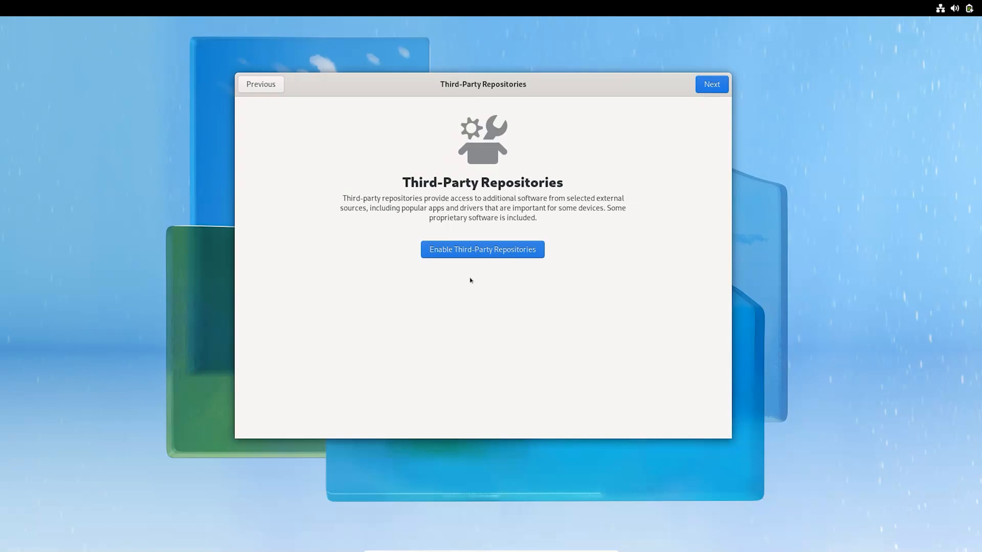
pyautogui.click(482, 249)
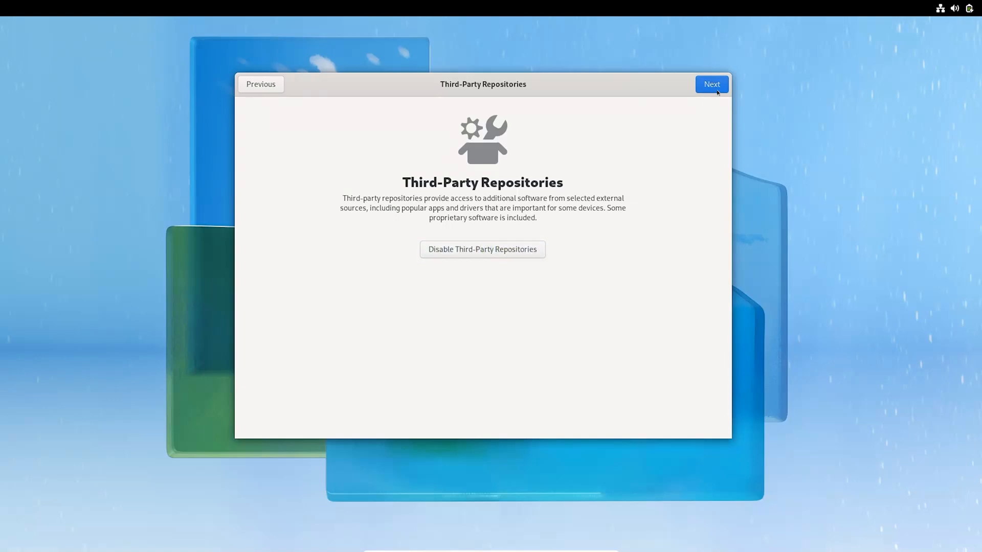
pyautogui.moveTo(710, 182)
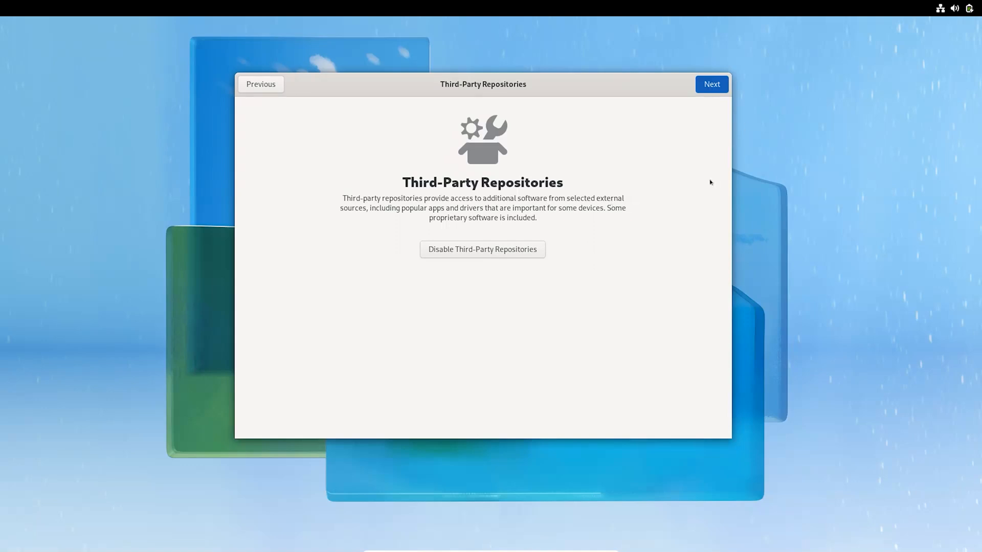
pyautogui.click(711, 84)
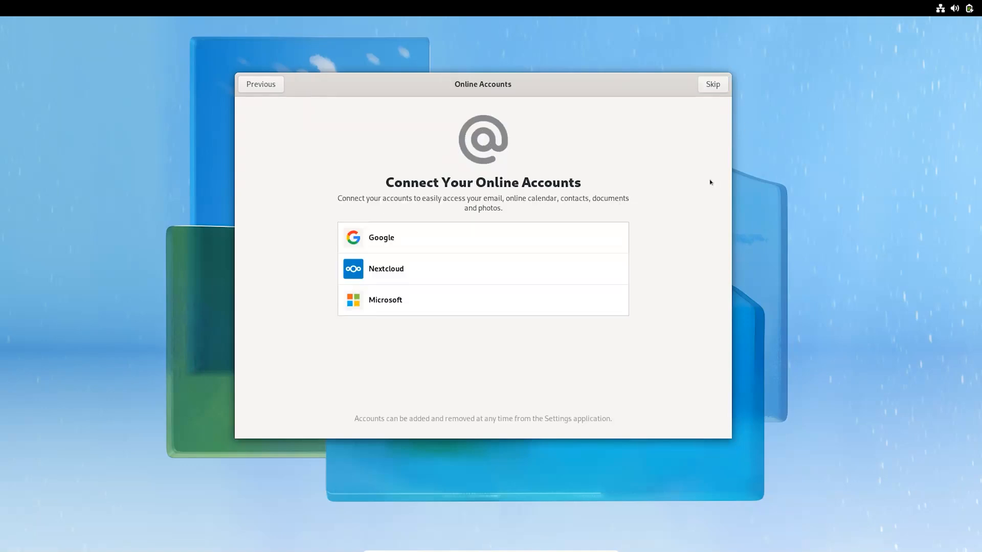
pyautogui.moveTo(647, 182)
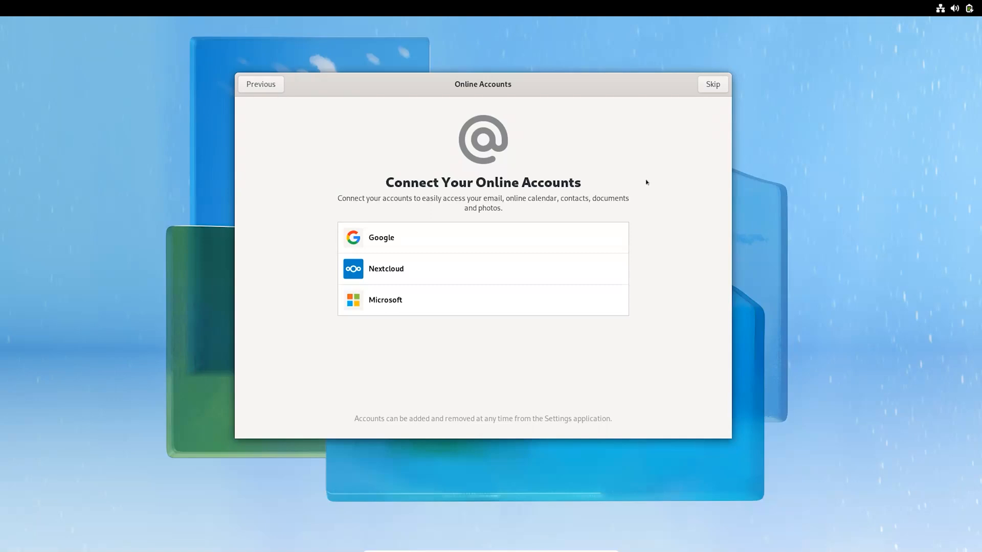
pyautogui.moveTo(489, 316)
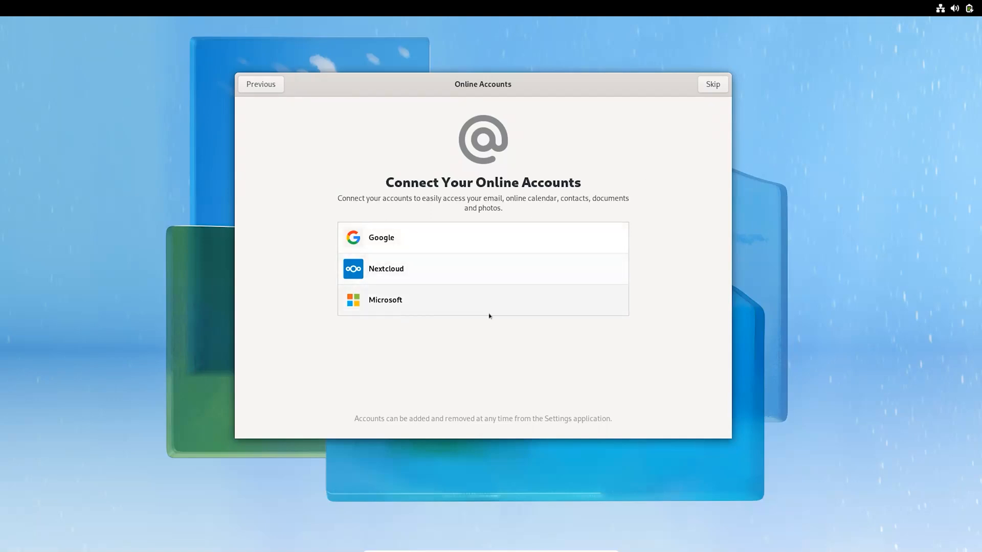
# Skip online accounts and enter 'Himal' as the user's full name.
pyautogui.click(713, 84)
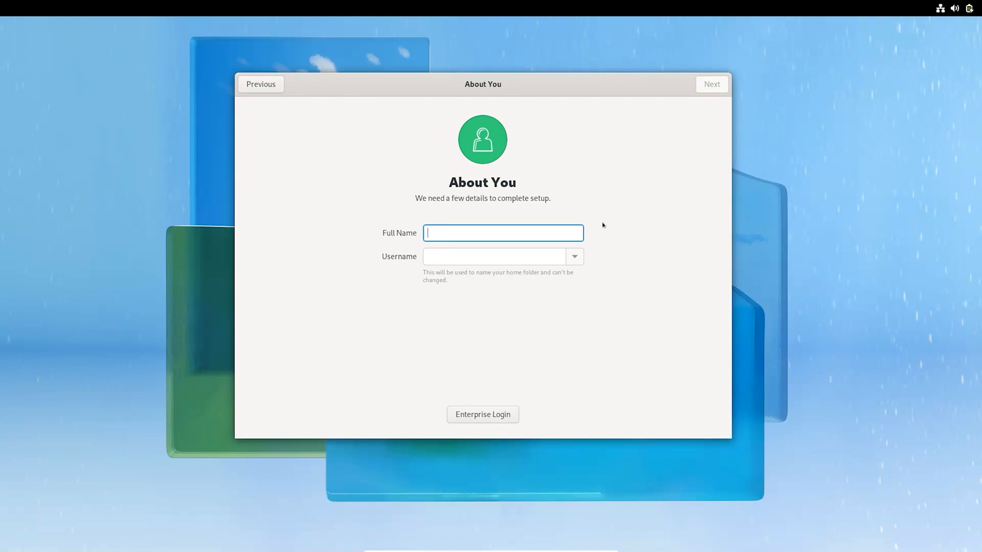
pyautogui.moveTo(611, 229)
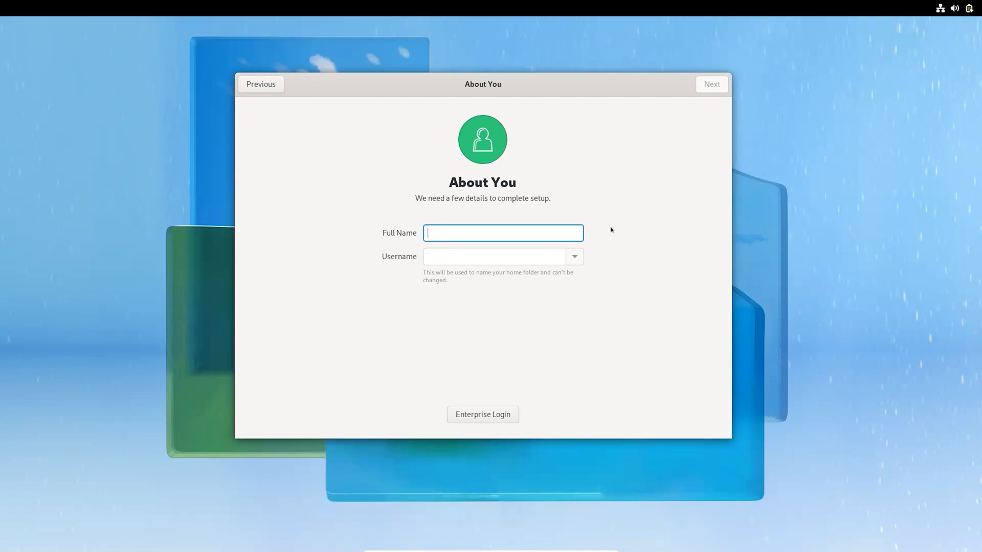
pyautogui.write('Himal')
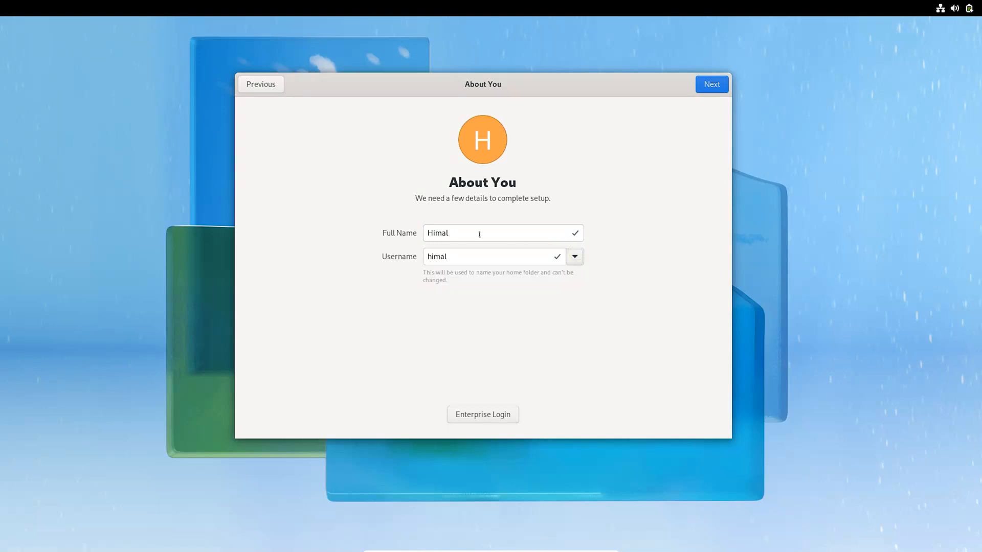
pyautogui.click(712, 84)
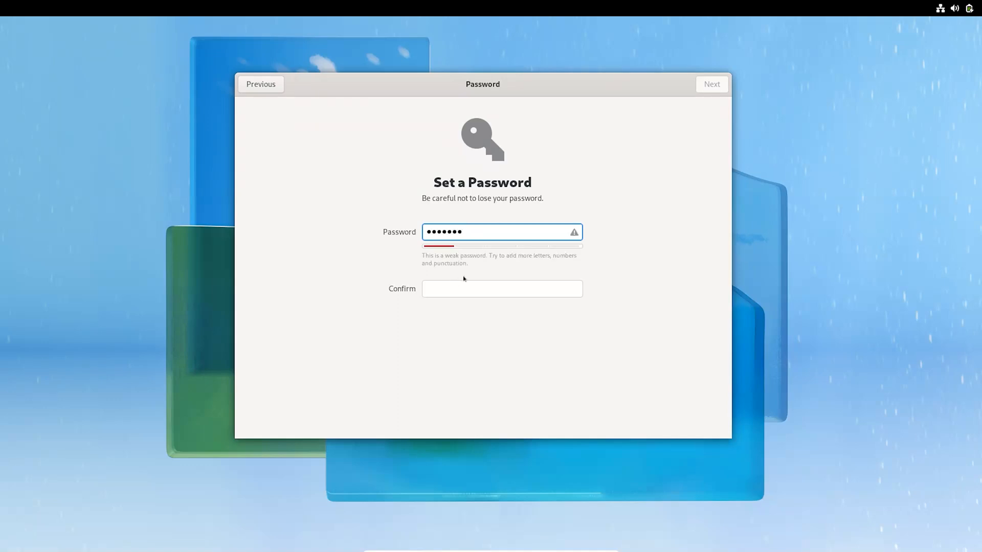
# Enter and confirm the account password to complete setup.
pyautogui.write('••••')
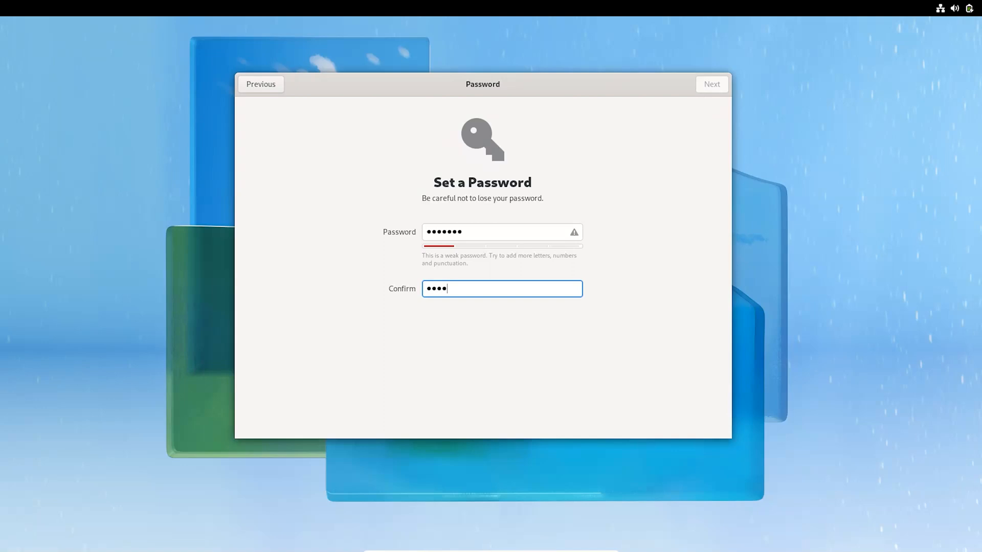
pyautogui.write('••')
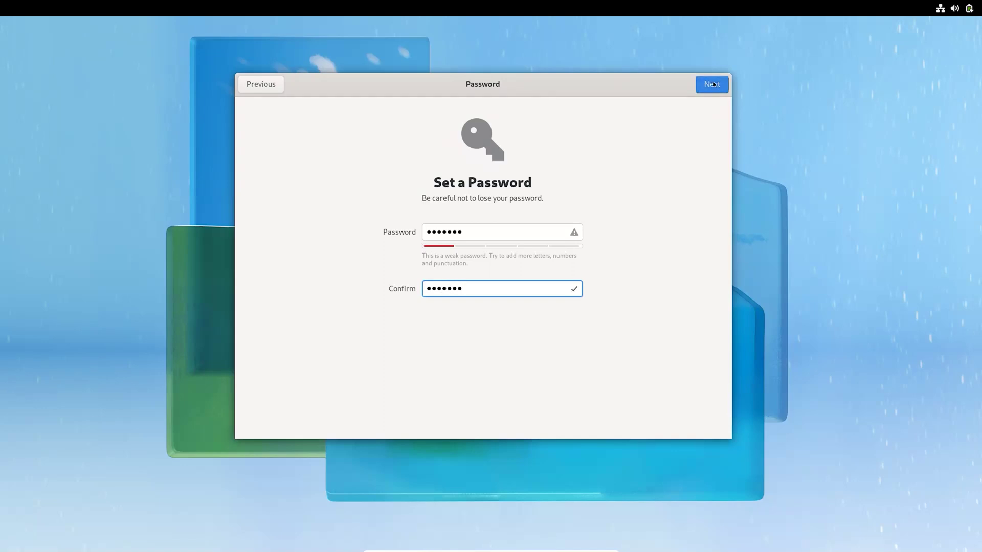
pyautogui.click(711, 83)
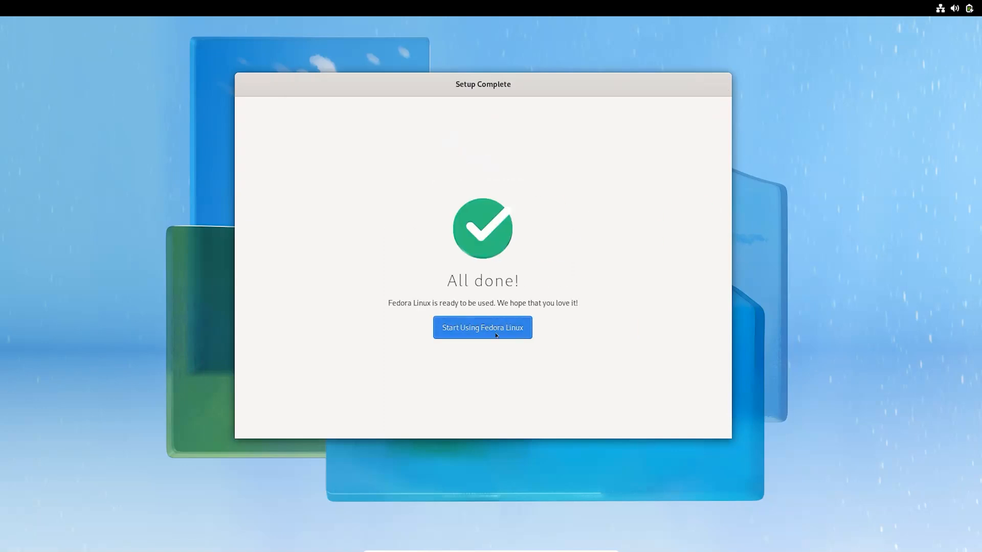
# Enter the GNOME desktop, decline the welcome tour, and open the applications grid.
pyautogui.click(482, 327)
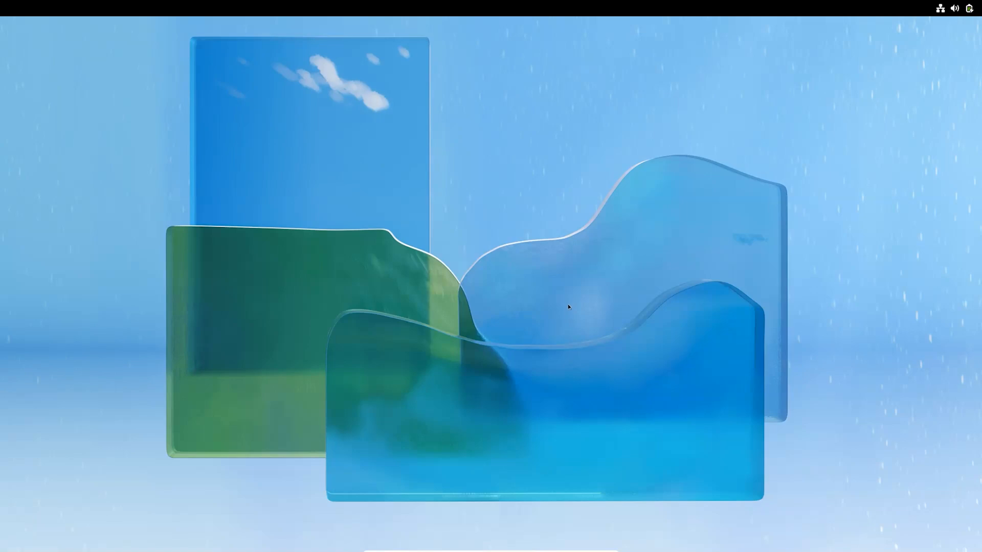
pyautogui.moveTo(165, 139)
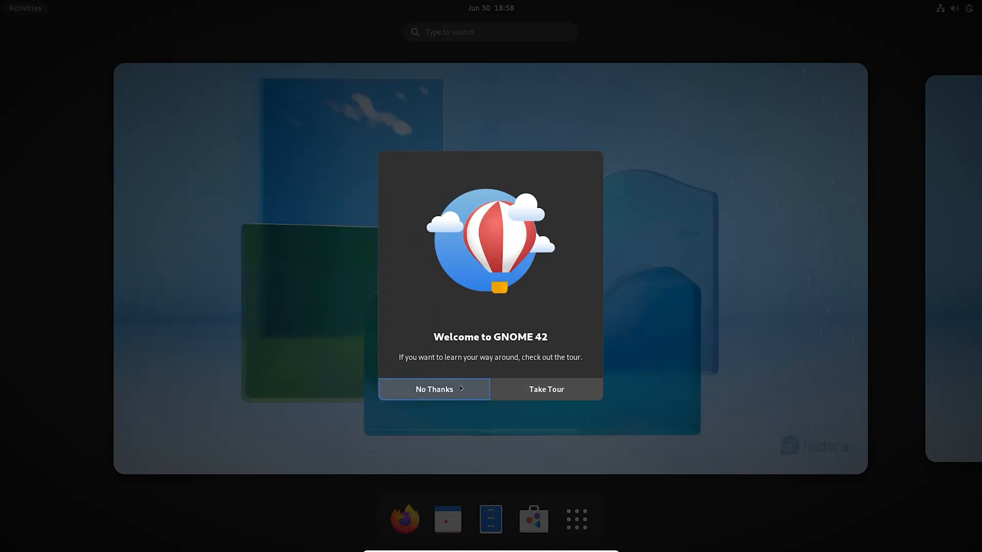
pyautogui.moveTo(460, 390)
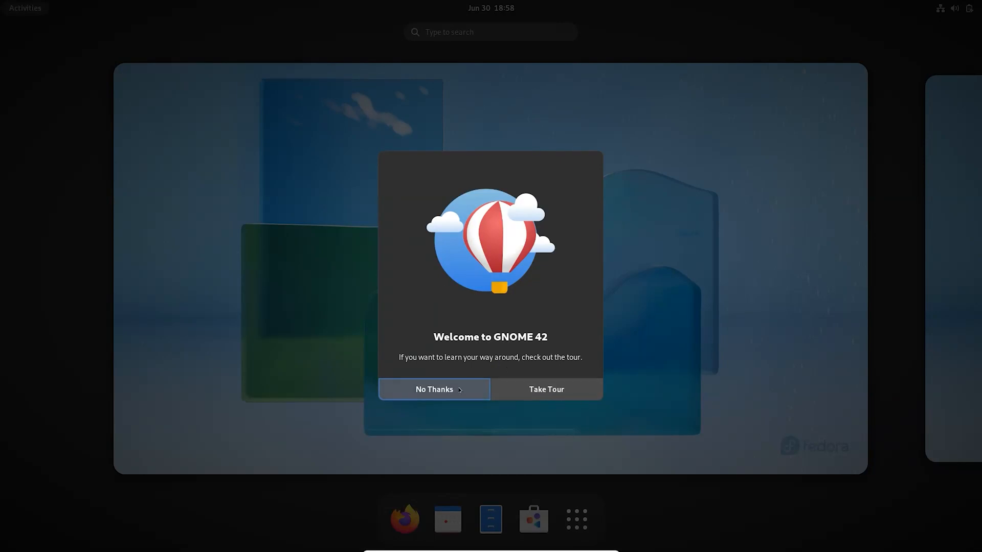
pyautogui.click(434, 389)
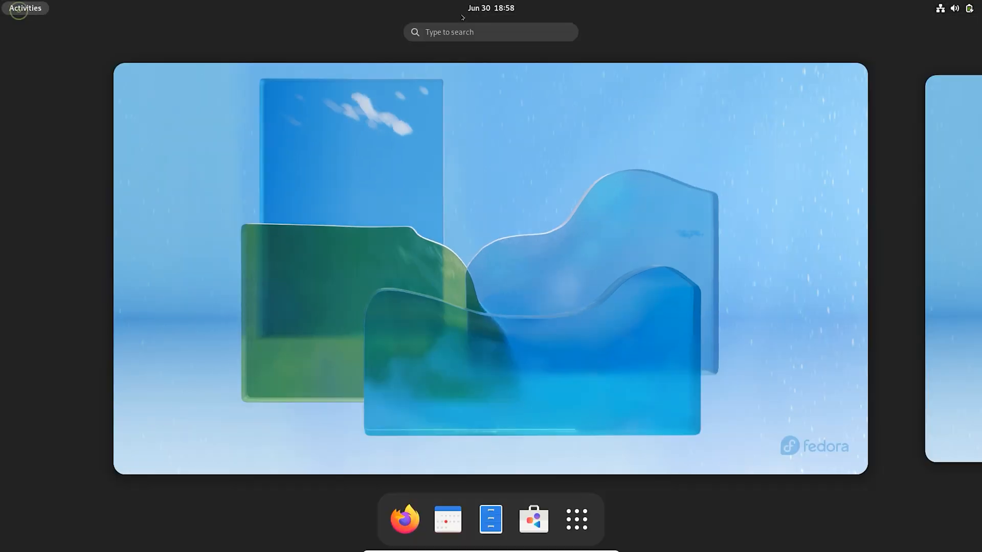
pyautogui.click(577, 520)
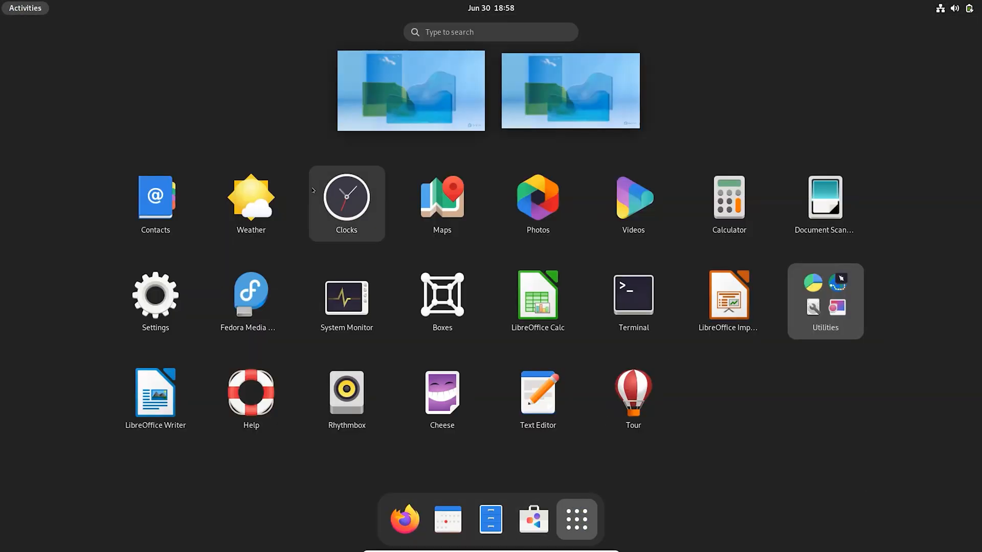